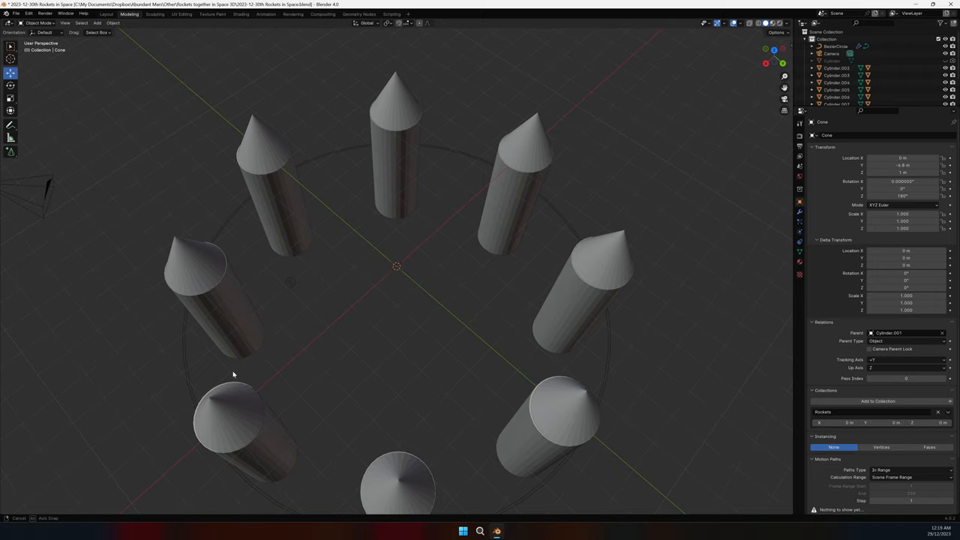
Select the BezierCircle under the cylinders and activate the Annotate tool for freehand drawing
{"action": "left_click_drag", "start_coordinate": [232, 374], "coordinate": [279, 263]}
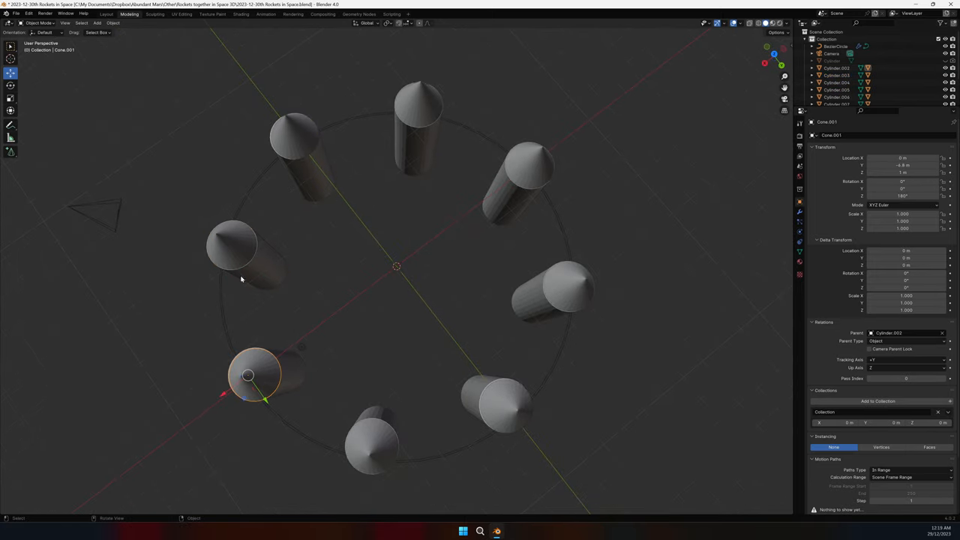
{"action": "left_click", "coordinate": [835, 45]}
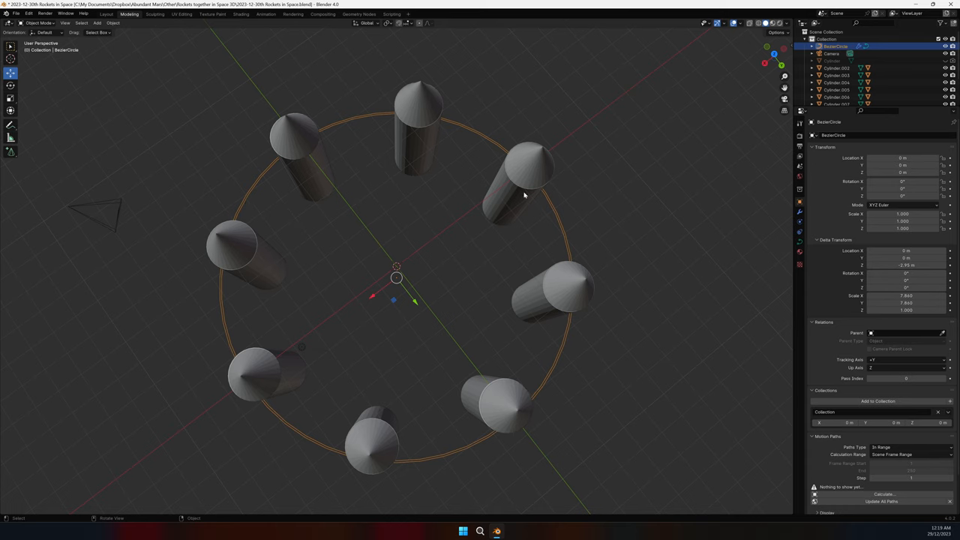
{"action": "mouse_move", "coordinate": [303, 175]}
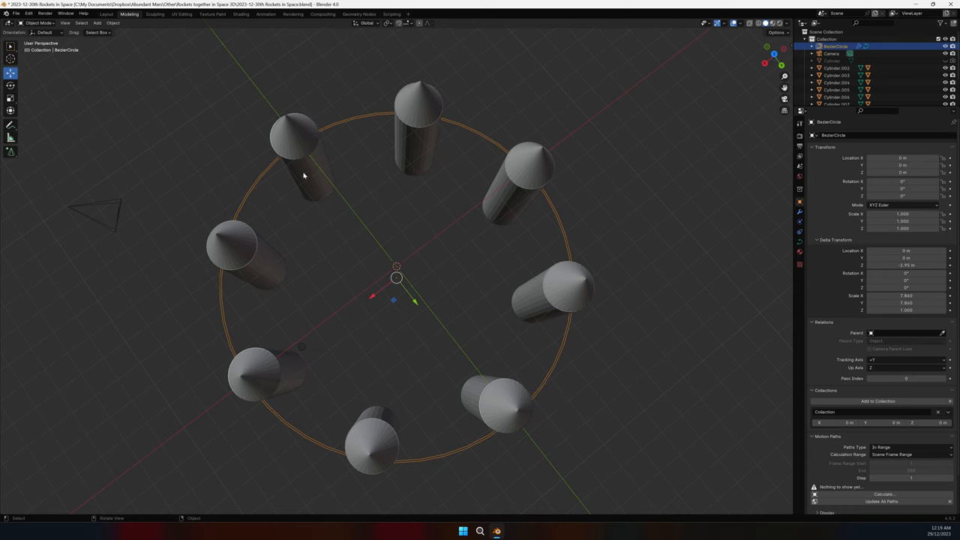
{"action": "left_click", "coordinate": [11, 126]}
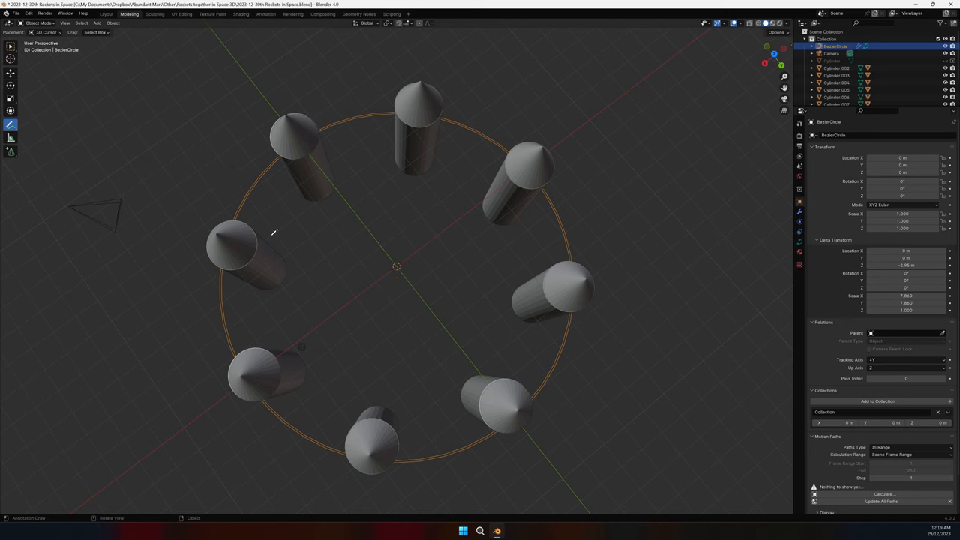
{"action": "left_click", "coordinate": [11, 125]}
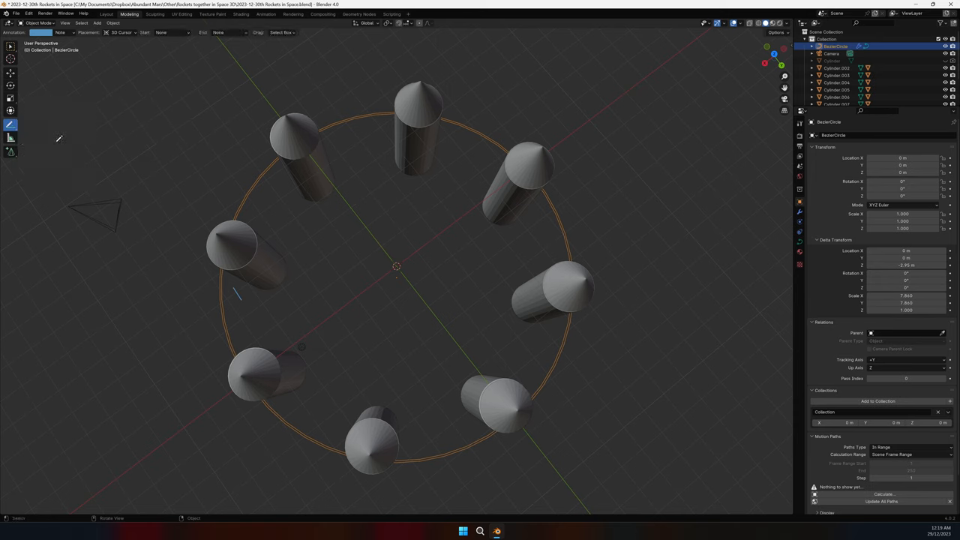
{"action": "left_click", "coordinate": [11, 126]}
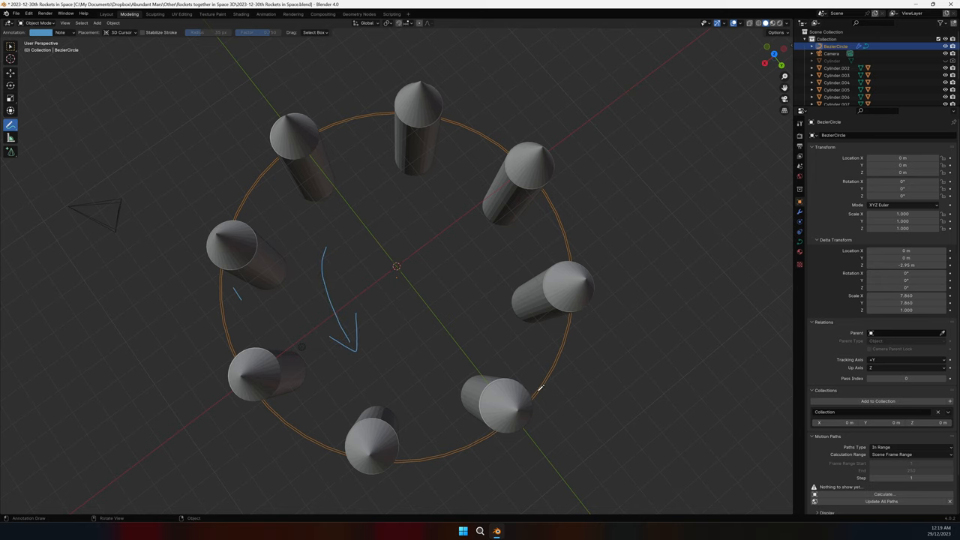
Draw a small blue arrow by the lower-right cylinder and scribble strokes beside the left one
{"action": "left_click_drag", "start_coordinate": [540, 387], "coordinate": [567, 342]}
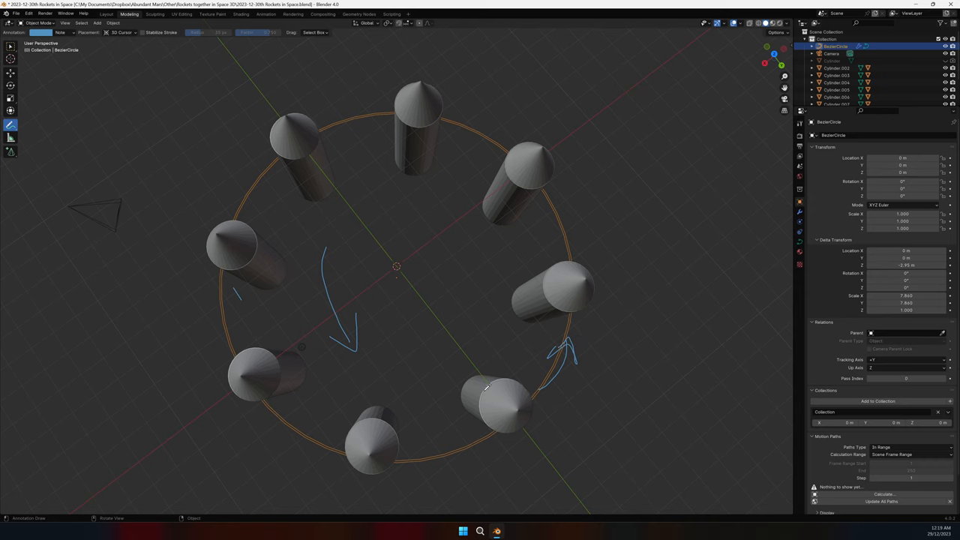
{"action": "mouse_move", "coordinate": [275, 261]}
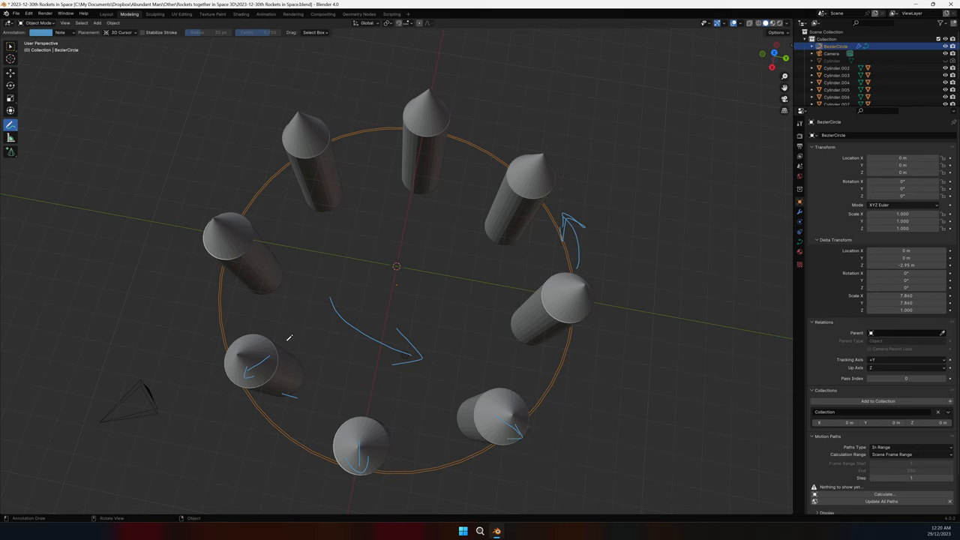
{"action": "mouse_move", "coordinate": [411, 438]}
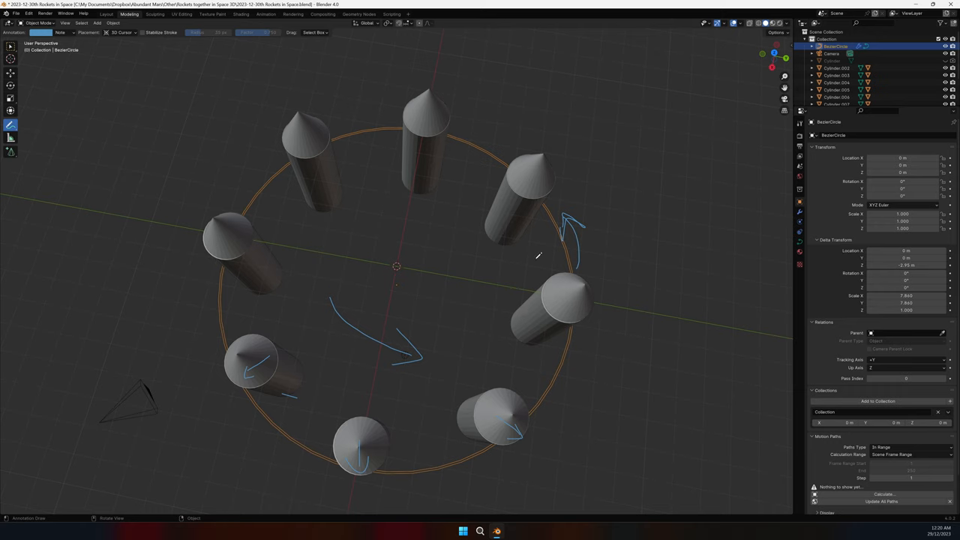
{"action": "mouse_move", "coordinate": [348, 201]}
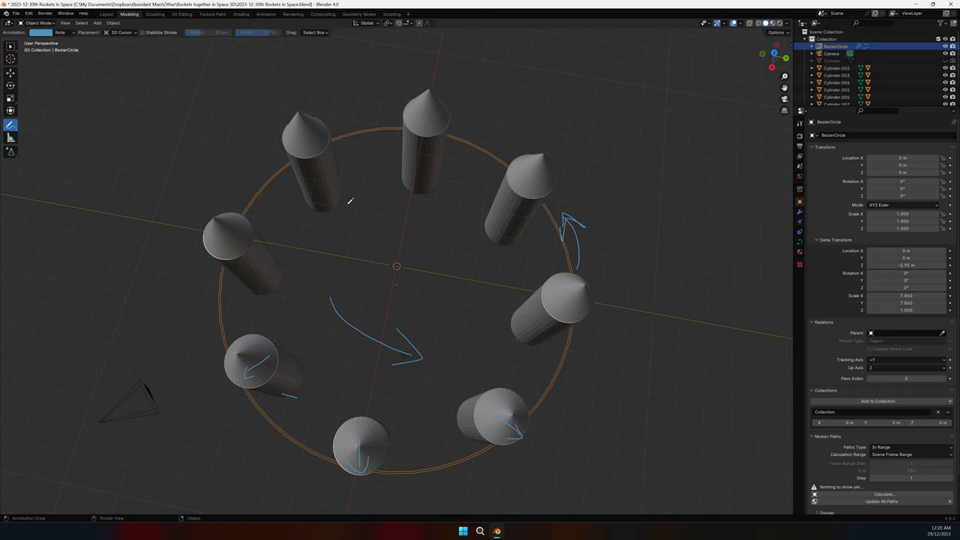
{"action": "mouse_move", "coordinate": [312, 217]}
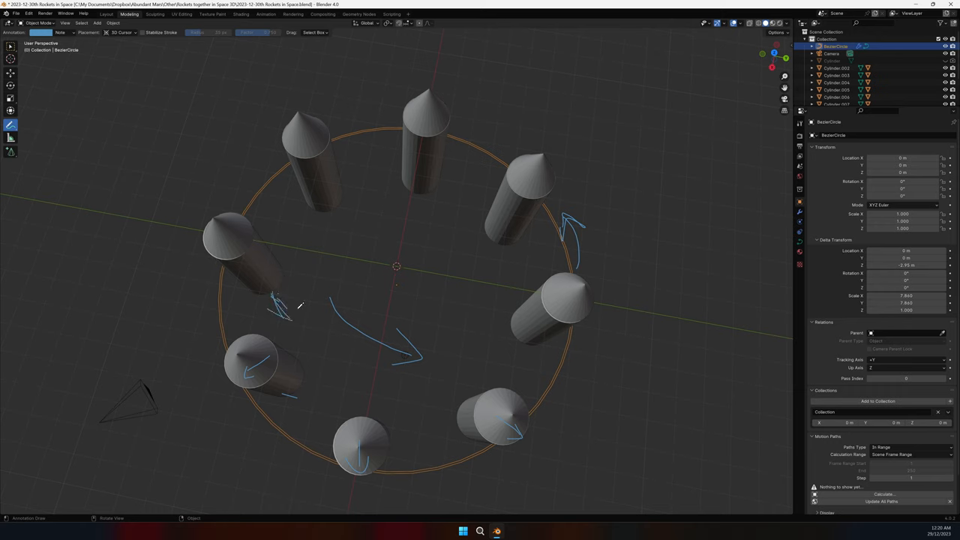
{"action": "left_click_drag", "start_coordinate": [277, 307], "coordinate": [308, 308]}
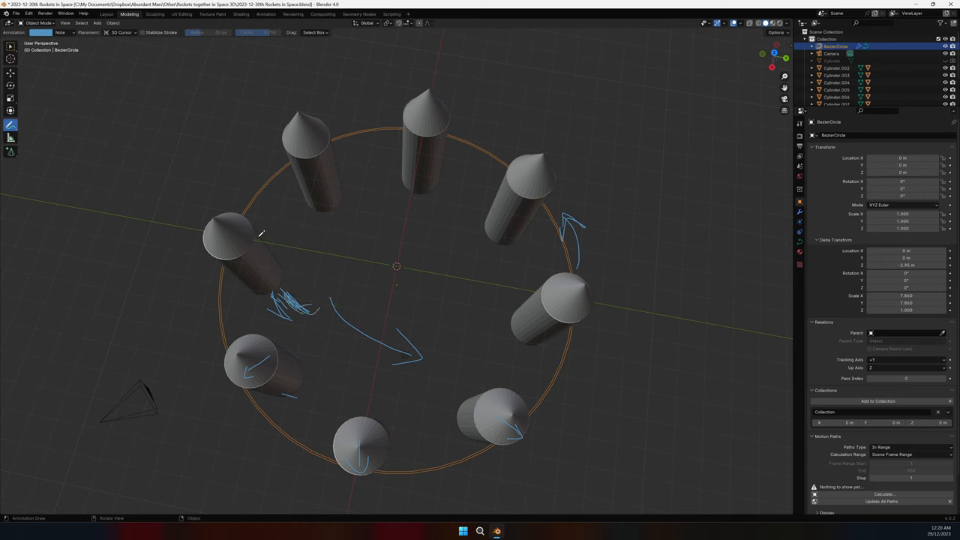
{"action": "mouse_move", "coordinate": [252, 261]}
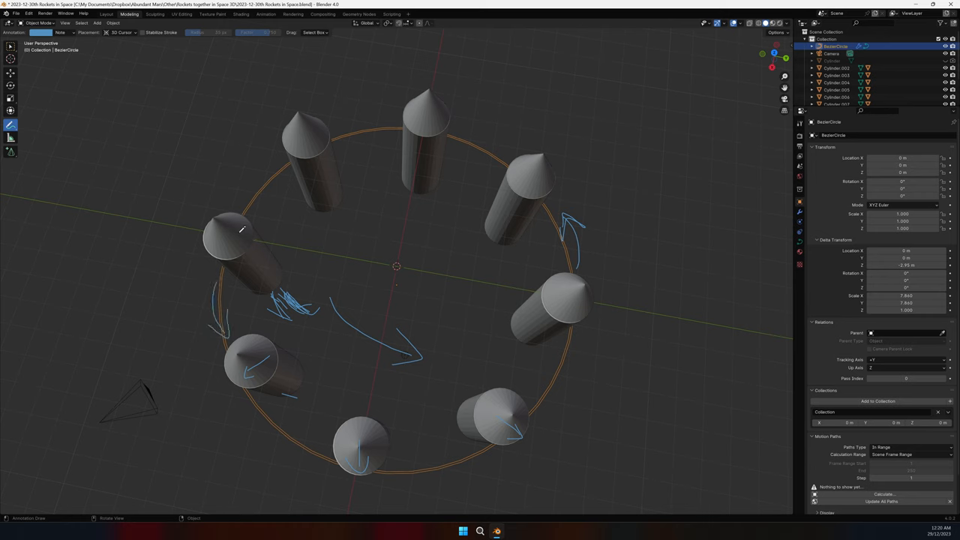
{"action": "mouse_move", "coordinate": [507, 270]}
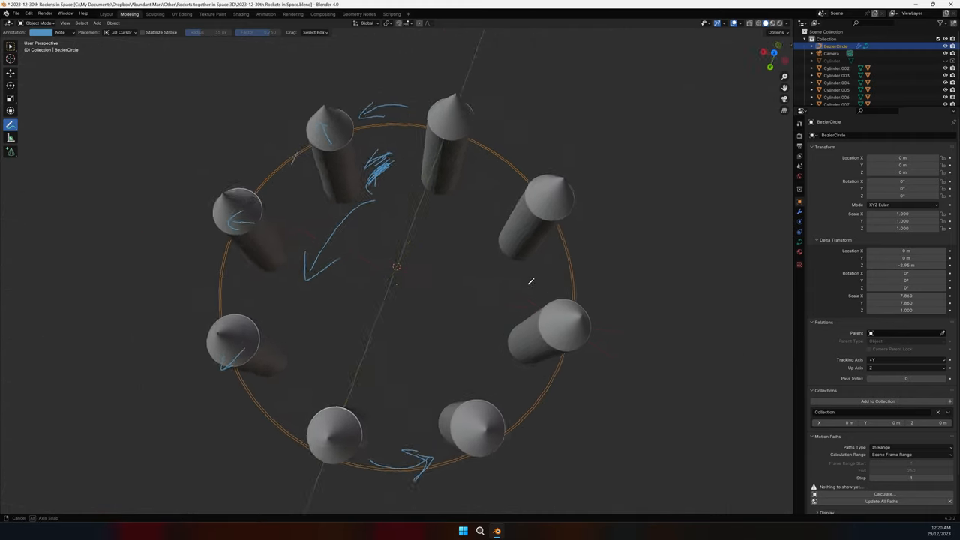
Orbit the view to inspect the ring tilted and then from a low side angle
{"action": "left_click_drag", "start_coordinate": [531, 282], "coordinate": [642, 276]}
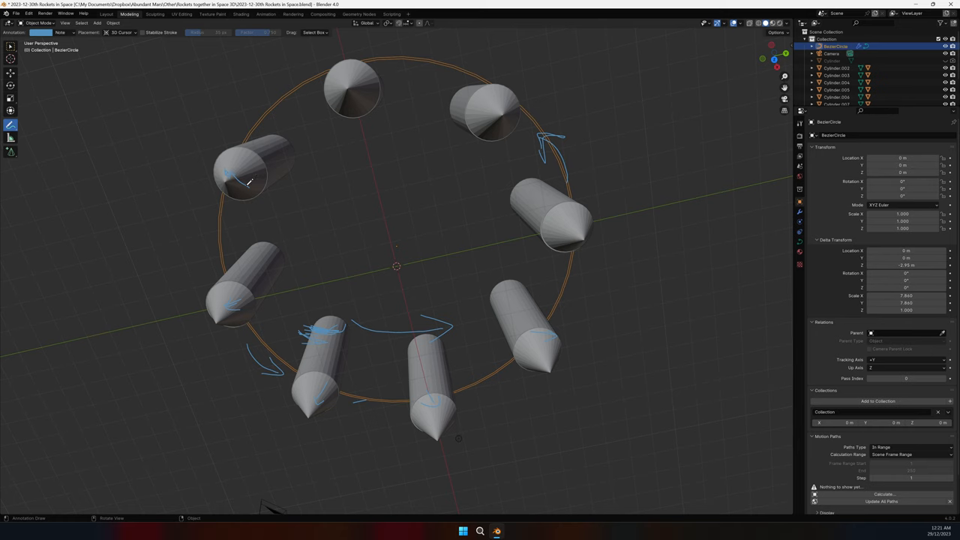
{"action": "mouse_move", "coordinate": [240, 177]}
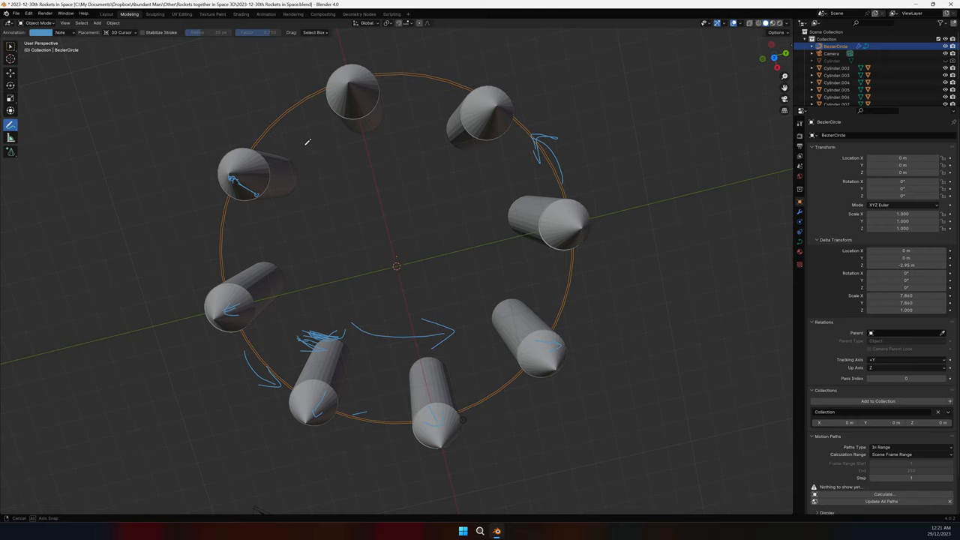
{"action": "left_click_drag", "start_coordinate": [307, 143], "coordinate": [318, 133]}
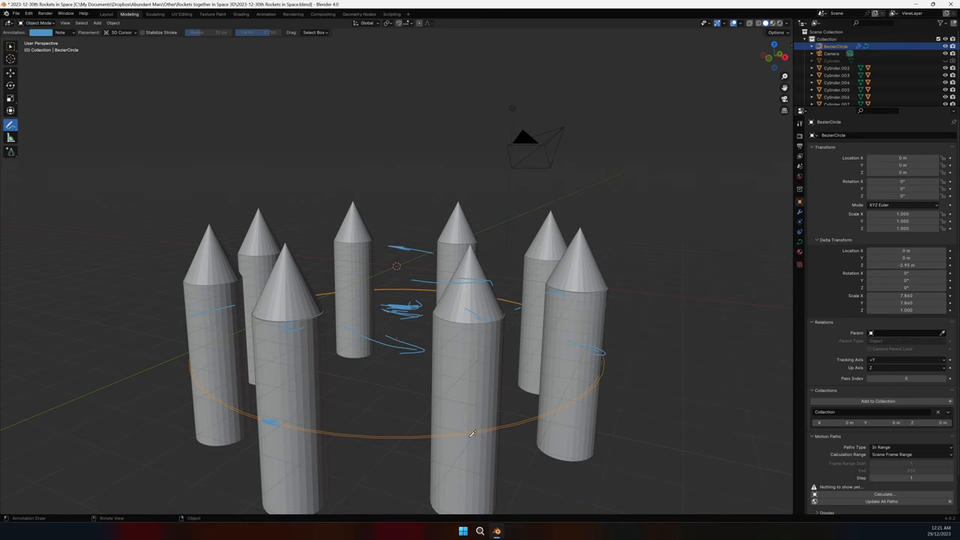
{"action": "mouse_move", "coordinate": [483, 428]}
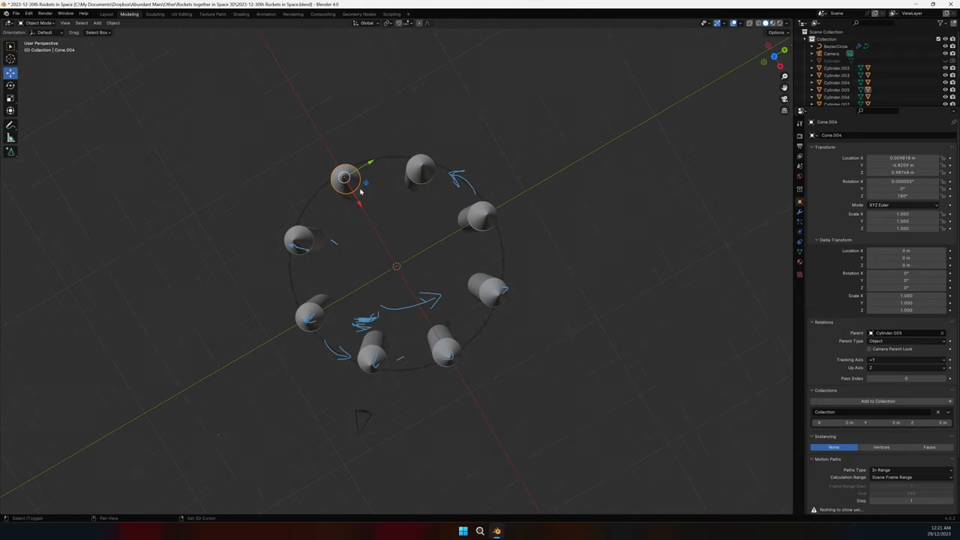
{"action": "key", "text": "ctrl+v"}
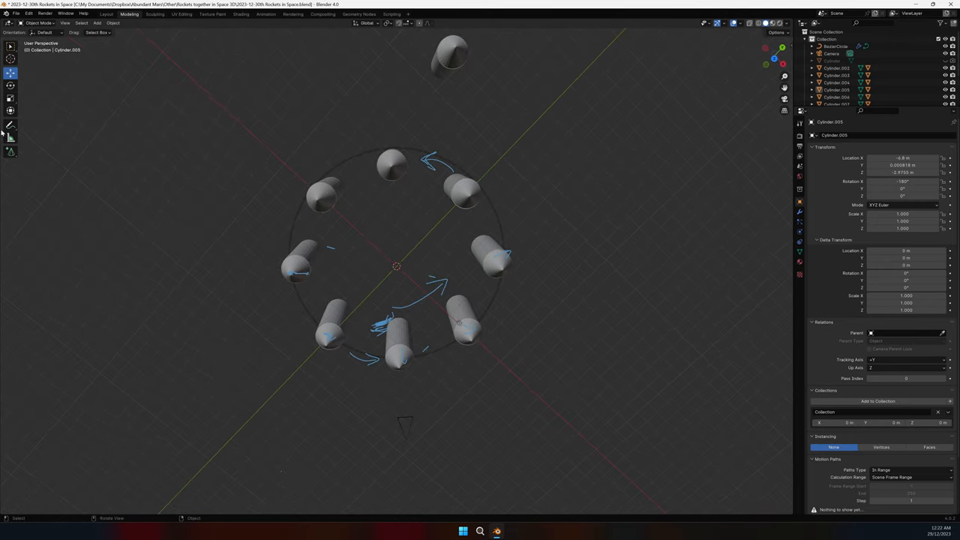
{"action": "left_click", "coordinate": [11, 126]}
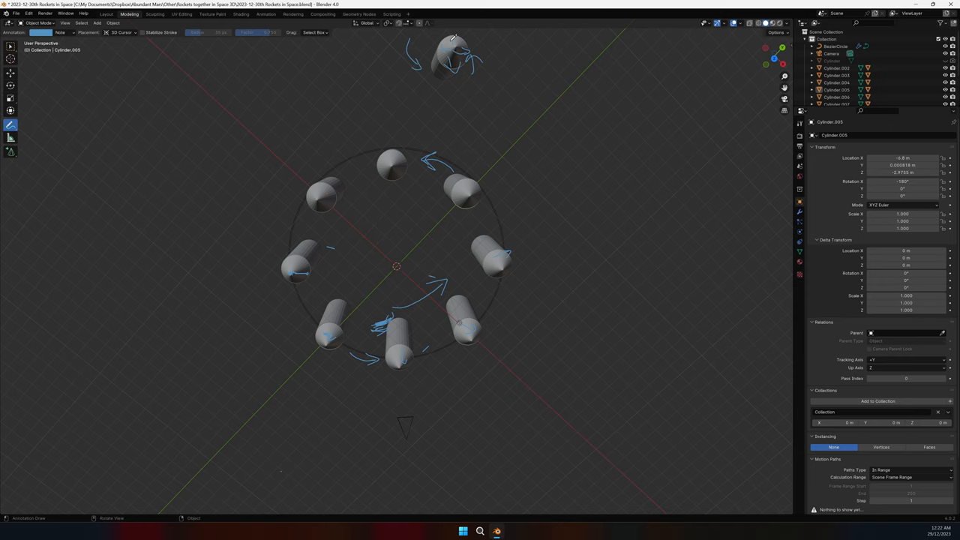
{"action": "mouse_move", "coordinate": [476, 90]}
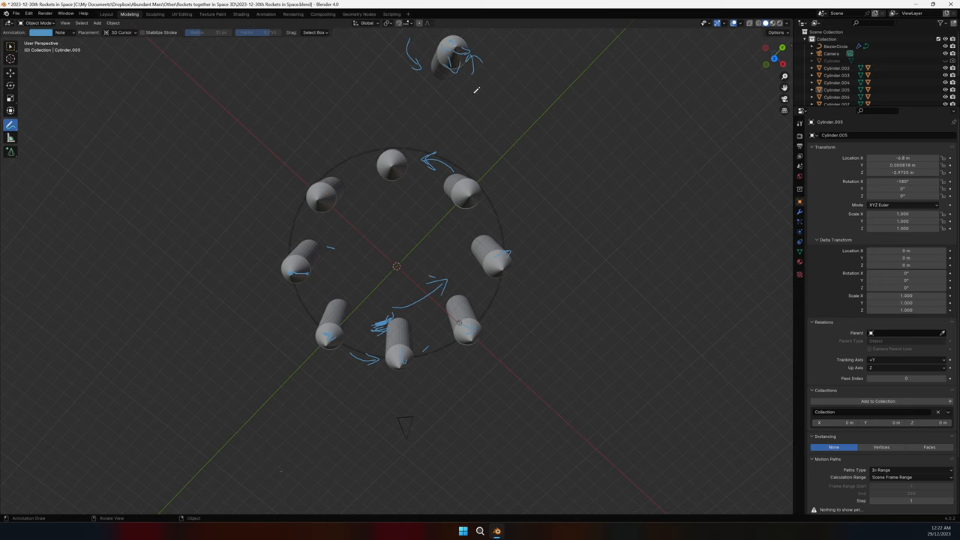
{"action": "mouse_move", "coordinate": [291, 270]}
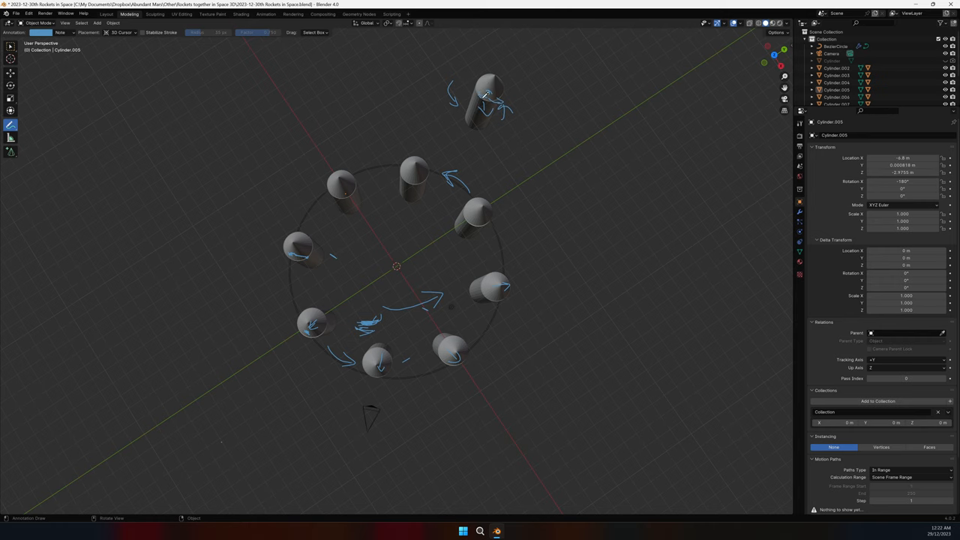
{"action": "mouse_move", "coordinate": [522, 78]}
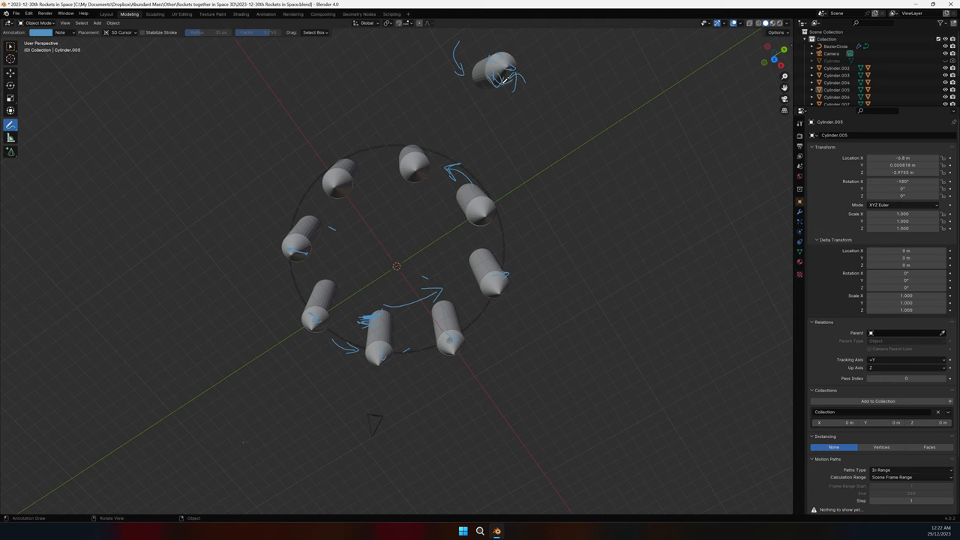
{"action": "mouse_move", "coordinate": [538, 105]}
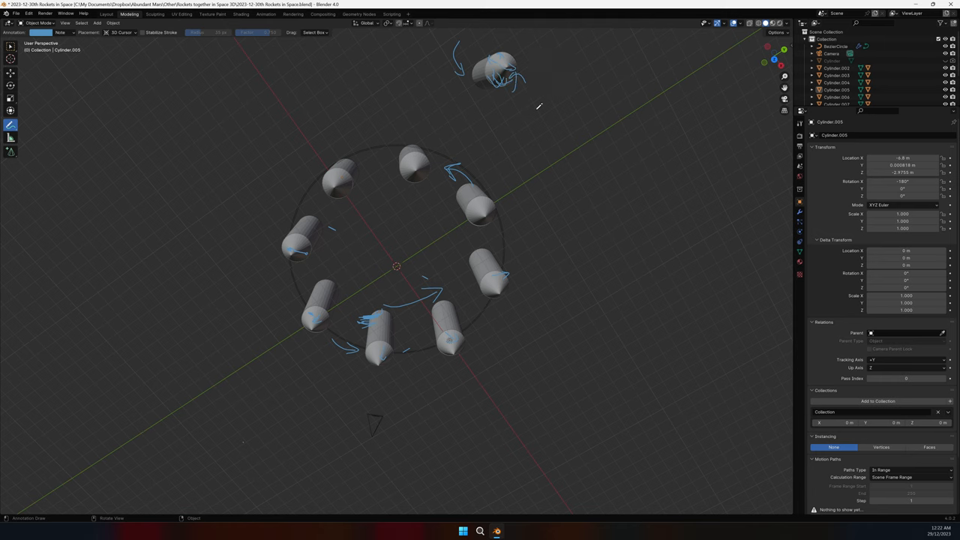
{"action": "mouse_move", "coordinate": [576, 52]}
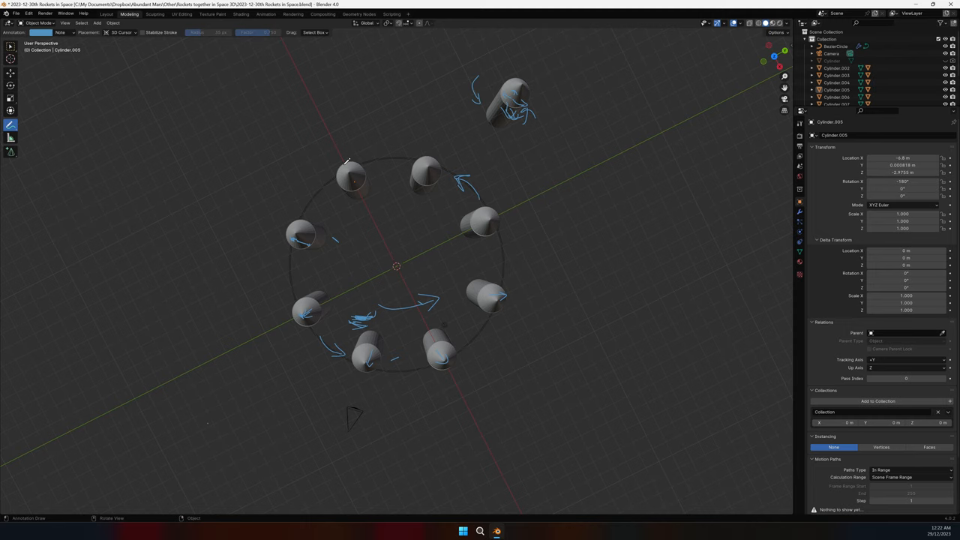
{"action": "mouse_move", "coordinate": [342, 218]}
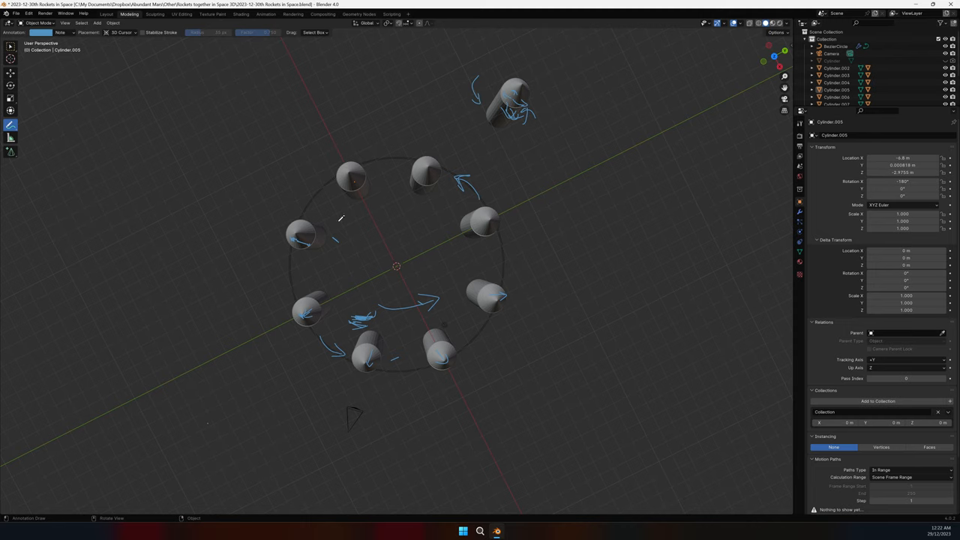
{"action": "mouse_move", "coordinate": [429, 261]}
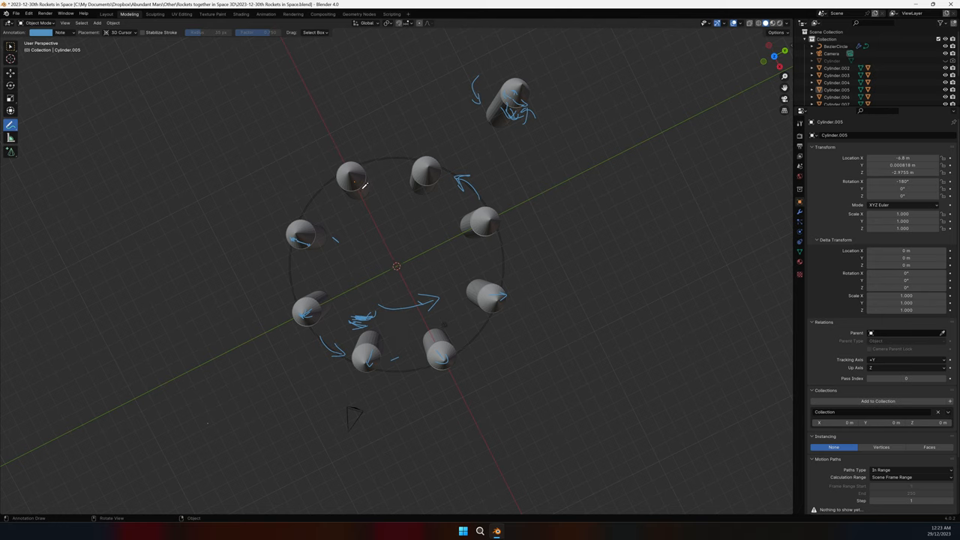
{"action": "mouse_move", "coordinate": [381, 292]}
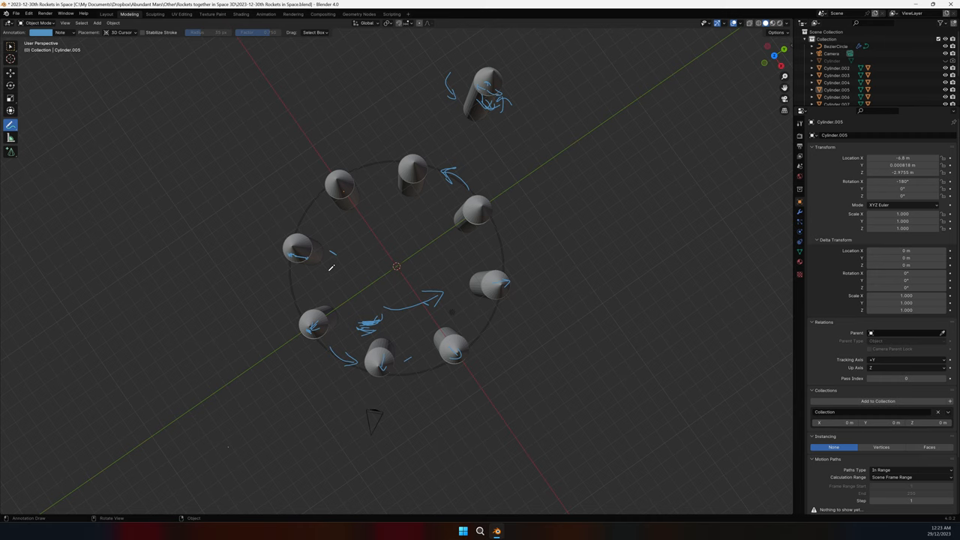
{"action": "mouse_move", "coordinate": [363, 267]}
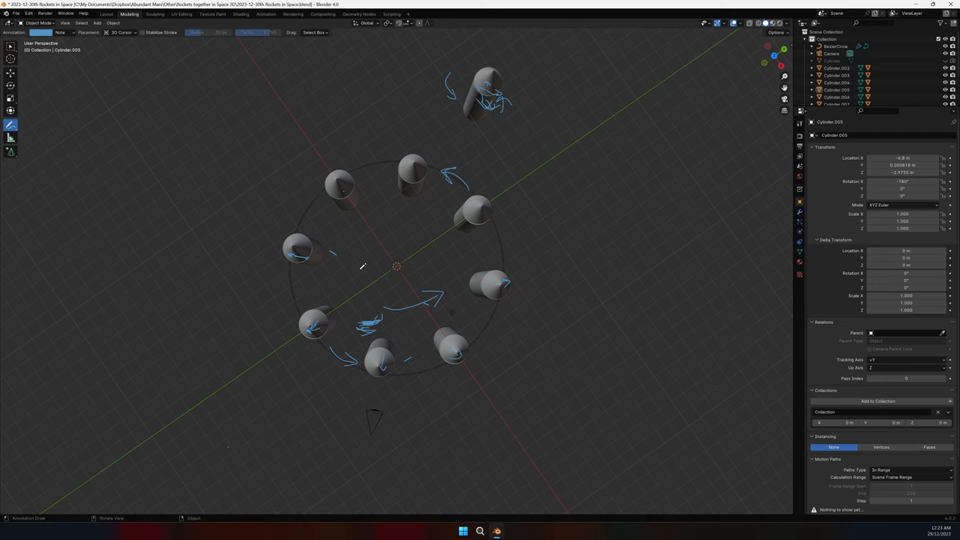
{"action": "mouse_move", "coordinate": [361, 264]}
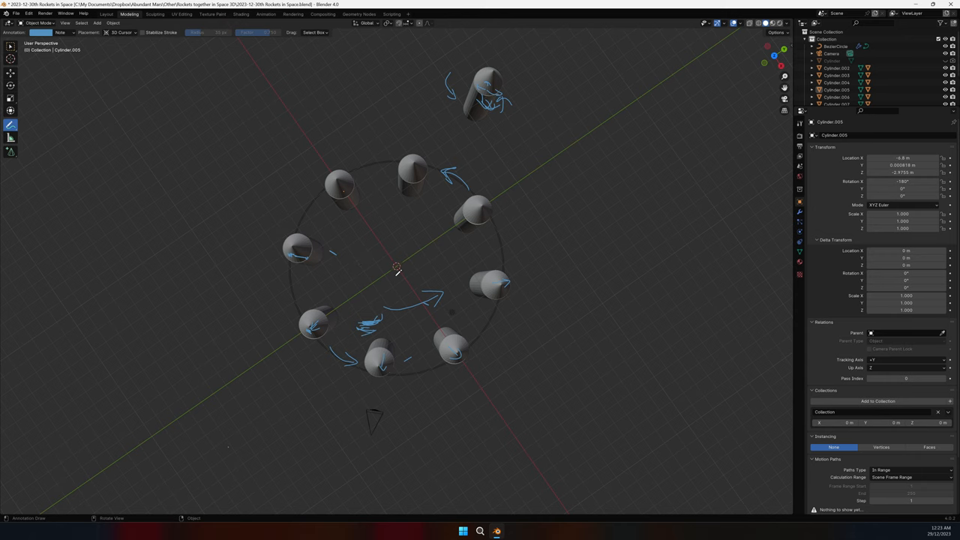
{"action": "mouse_move", "coordinate": [393, 273]}
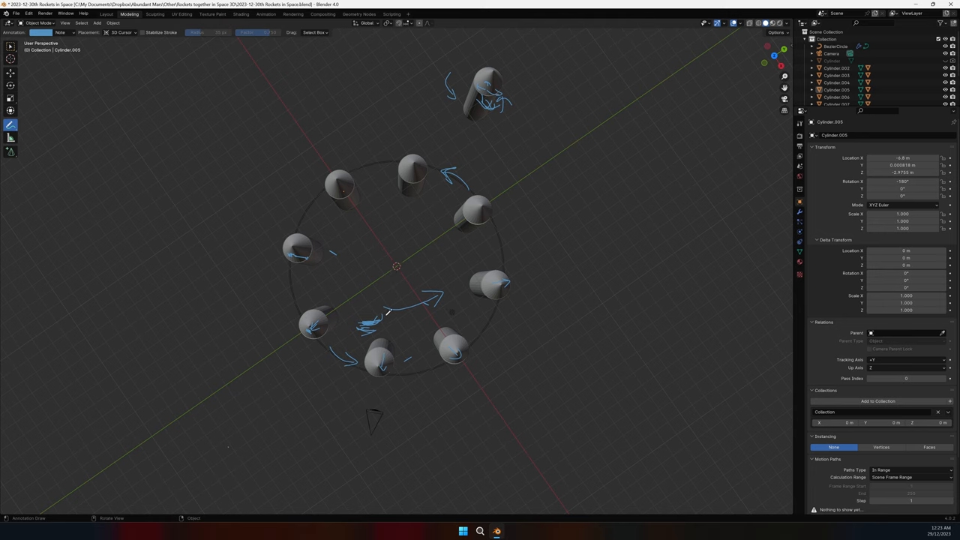
{"action": "mouse_move", "coordinate": [384, 309]}
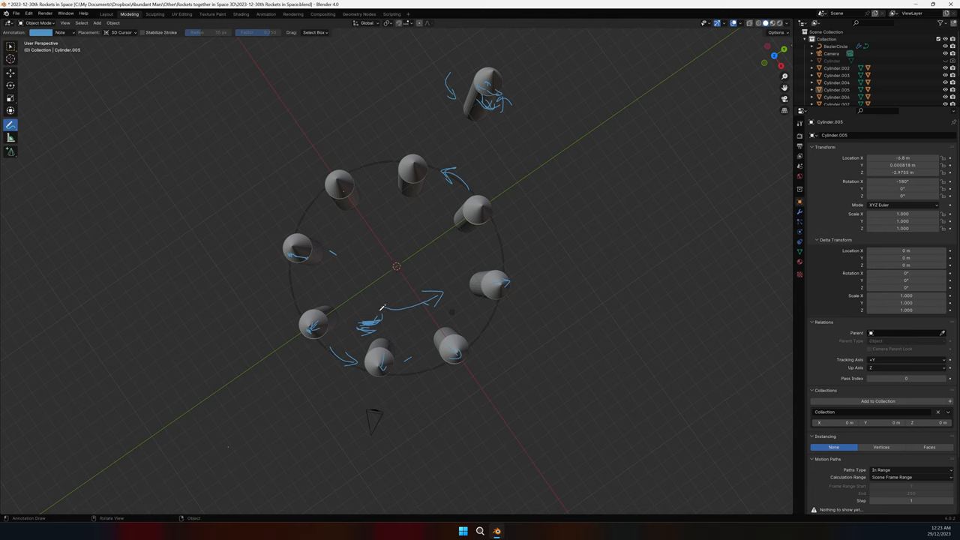
{"action": "mouse_move", "coordinate": [354, 263]}
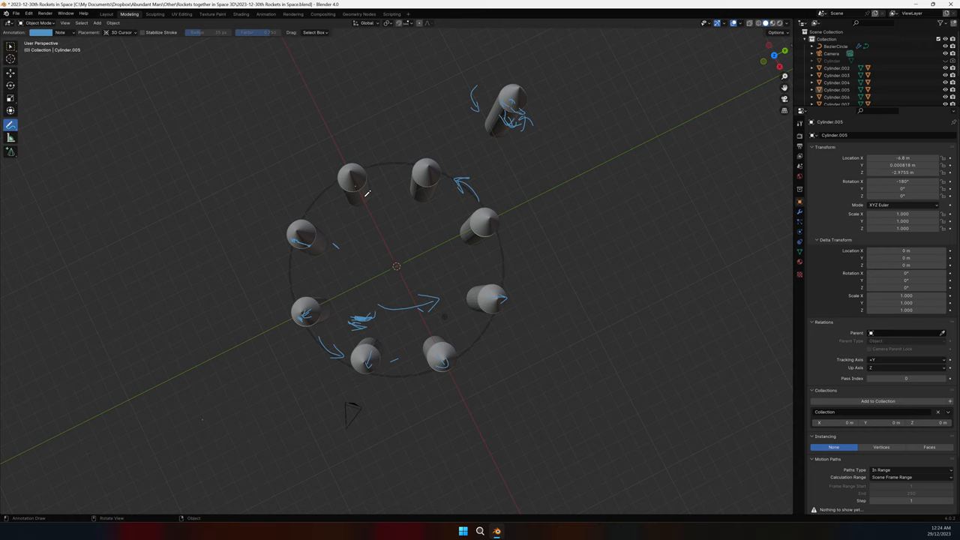
Draw a short blue grease-pencil stroke near a rocket at the top of the ring
{"action": "left_click_drag", "start_coordinate": [345, 187], "coordinate": [375, 183]}
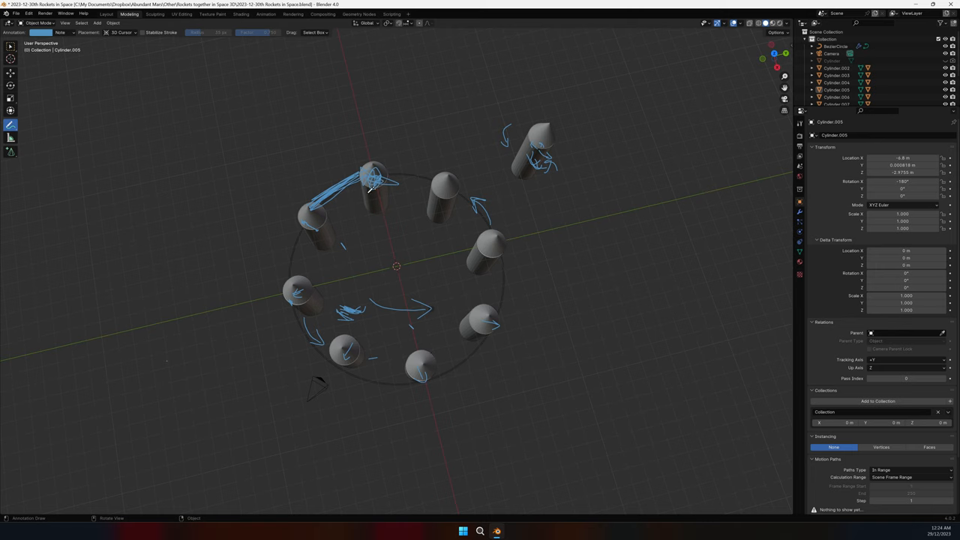
{"action": "mouse_move", "coordinate": [420, 255]}
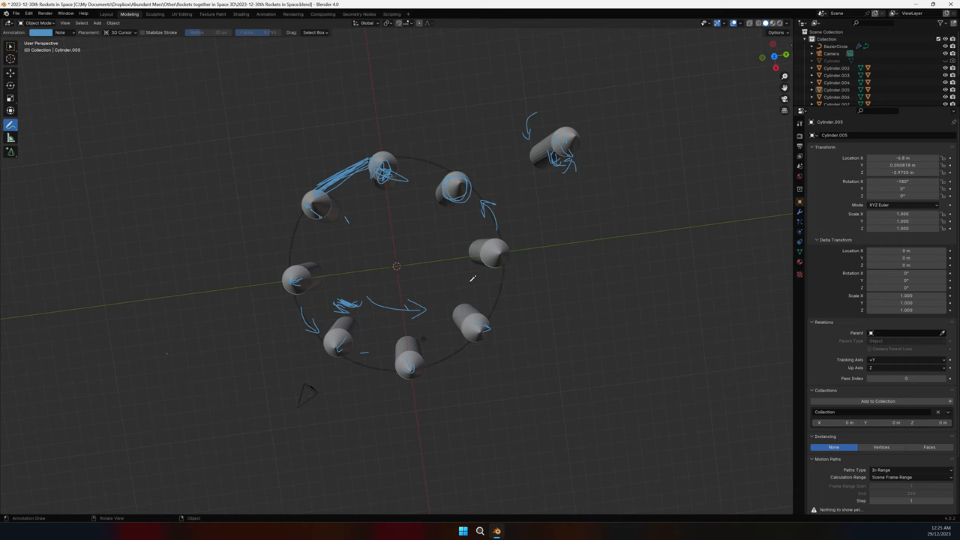
{"action": "mouse_move", "coordinate": [438, 250]}
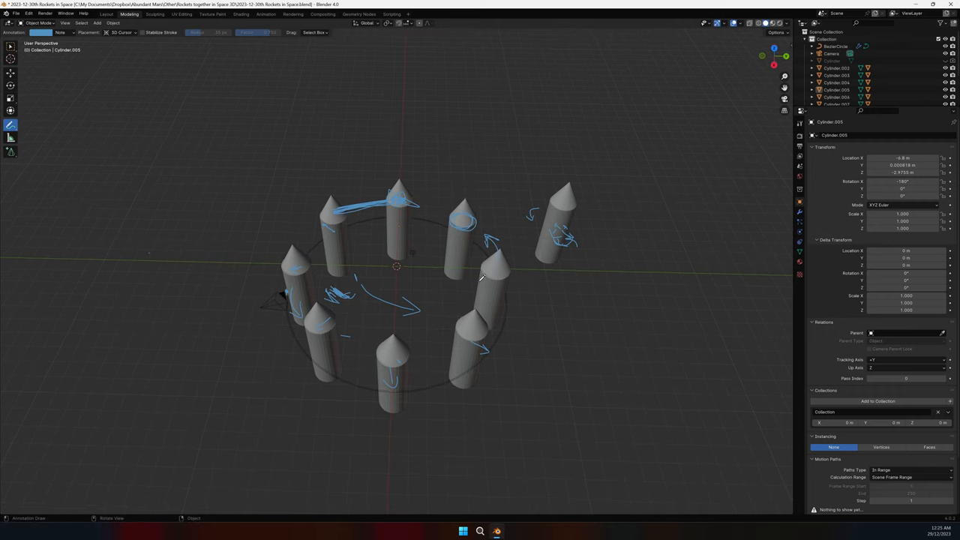
{"action": "mouse_move", "coordinate": [485, 291]}
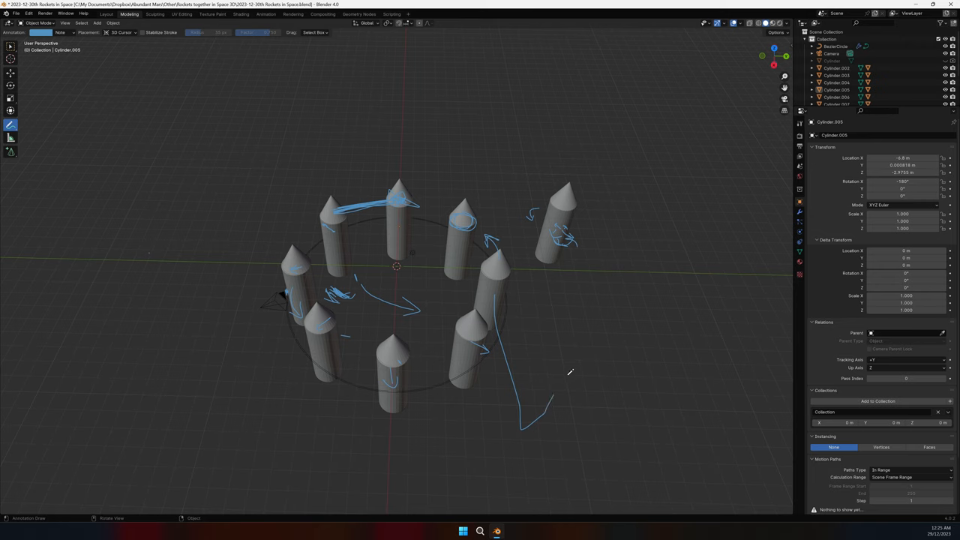
Extend the blue stroke into a large loop below the ring and render the scene with F12
{"action": "left_click_drag", "start_coordinate": [502, 282], "coordinate": [570, 368]}
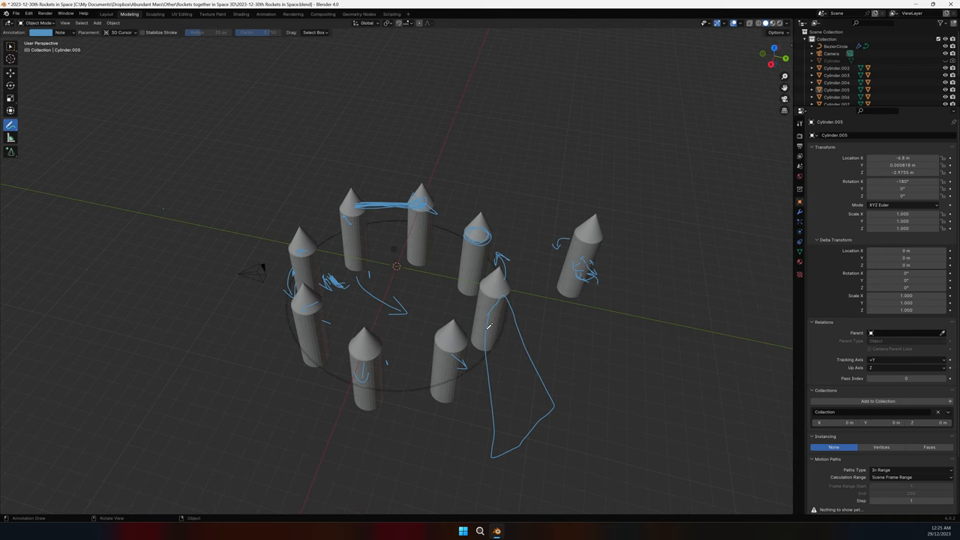
{"action": "mouse_move", "coordinate": [489, 306]}
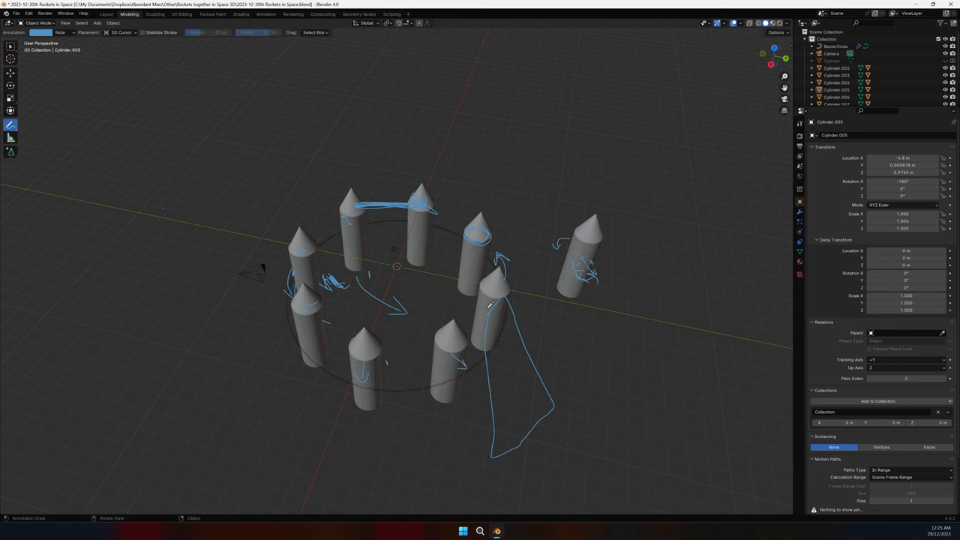
{"action": "mouse_move", "coordinate": [498, 347]}
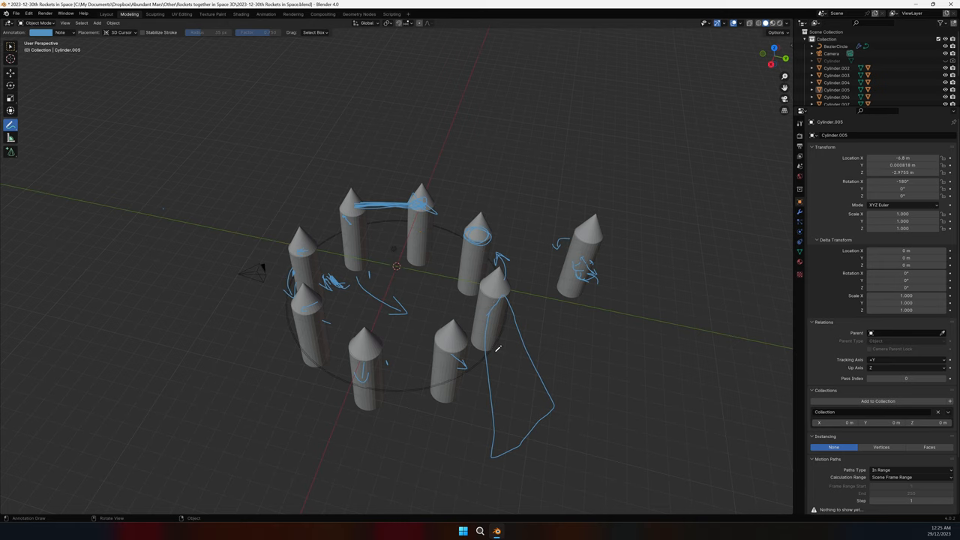
{"action": "mouse_move", "coordinate": [487, 316]}
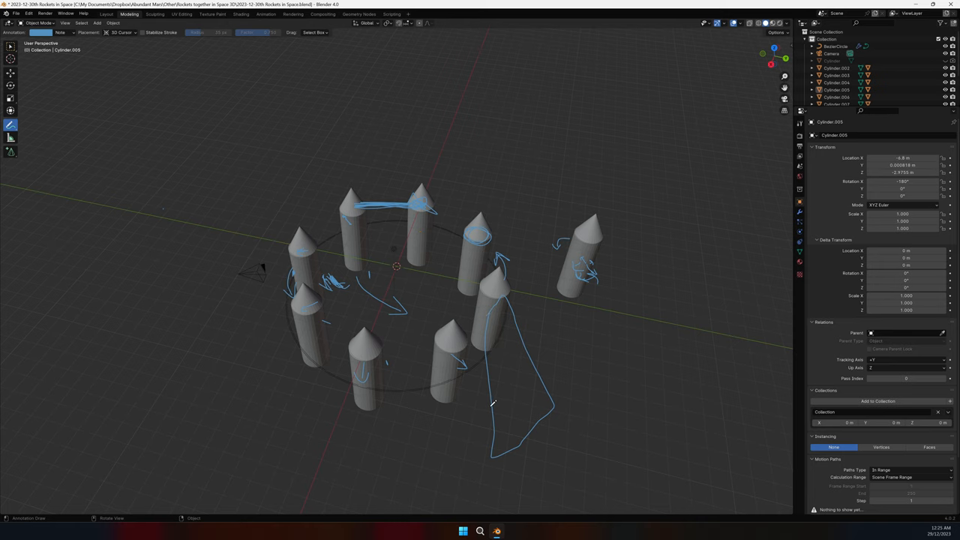
{"action": "mouse_move", "coordinate": [492, 366]}
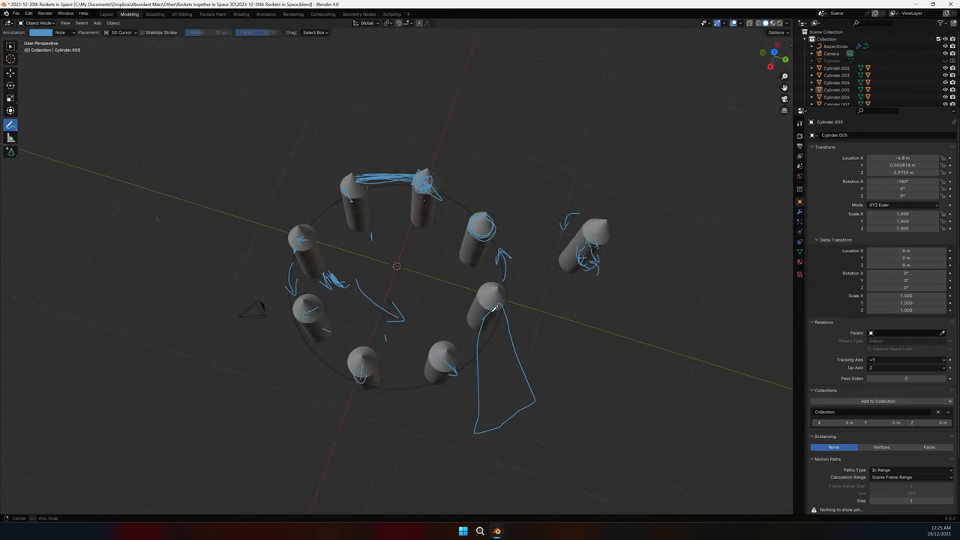
{"action": "key", "text": "F12"}
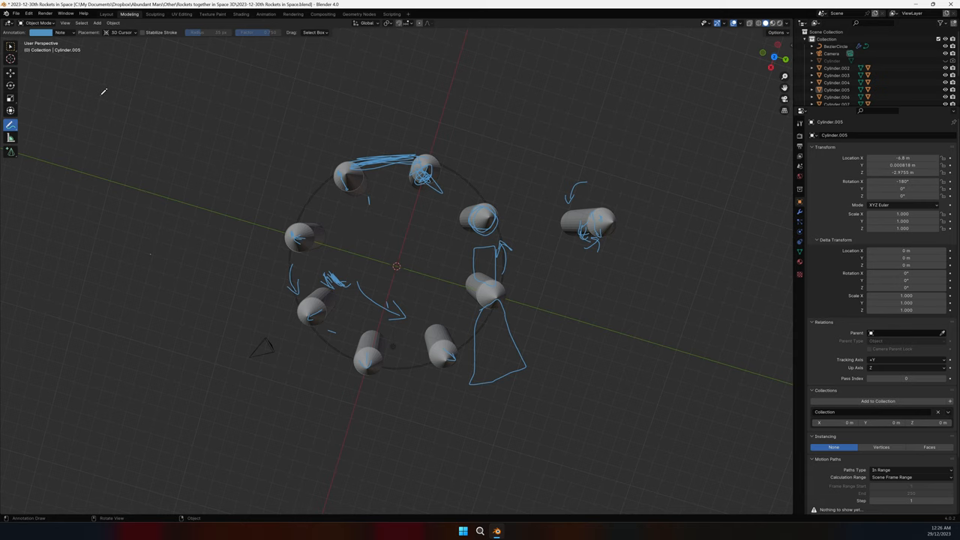
{"action": "left_click", "coordinate": [11, 47]}
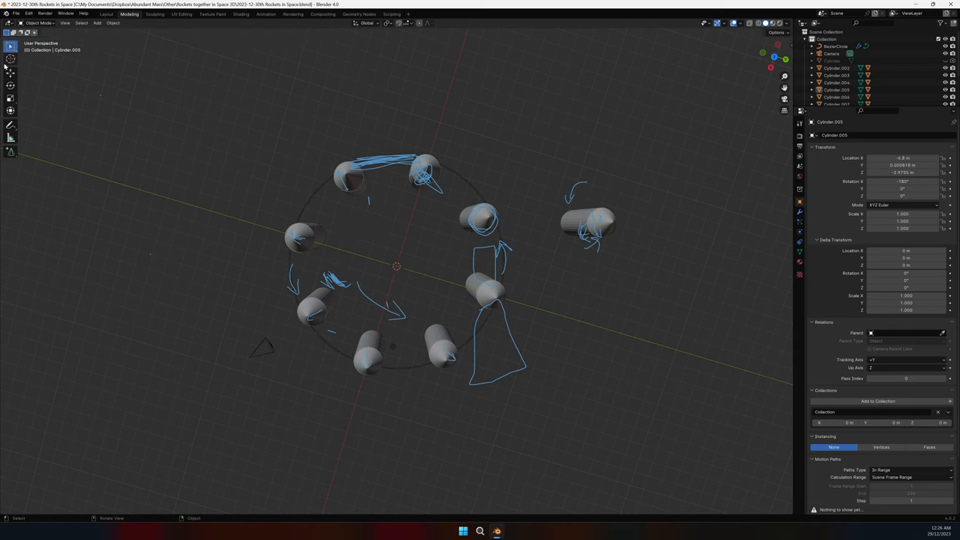
{"action": "left_click", "coordinate": [587, 222]}
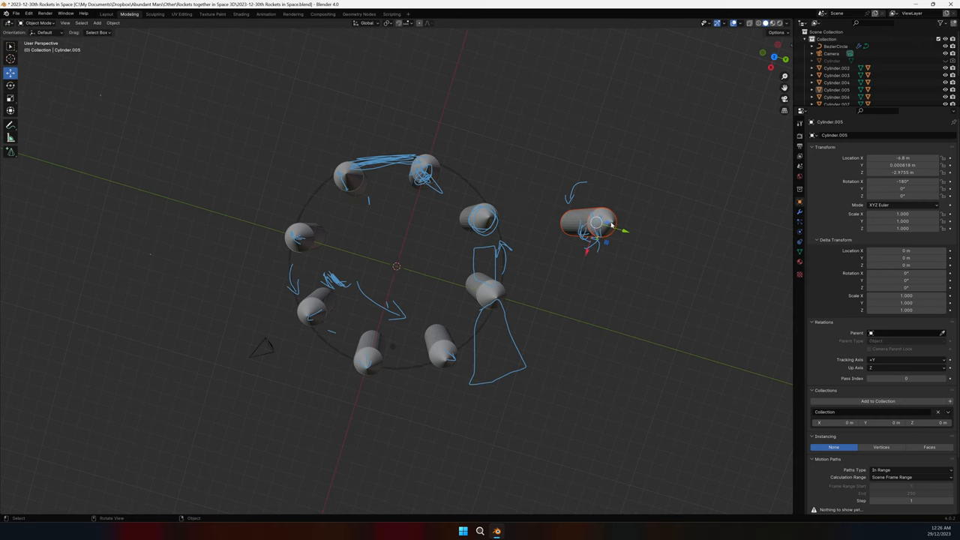
{"action": "left_click_drag", "start_coordinate": [593, 222], "coordinate": [609, 219]}
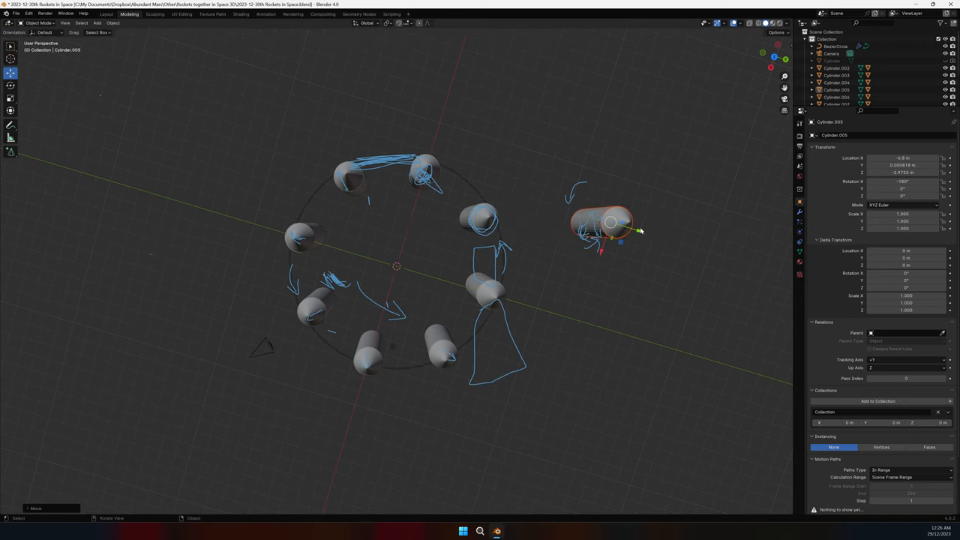
{"action": "left_click_drag", "start_coordinate": [607, 222], "coordinate": [387, 267]}
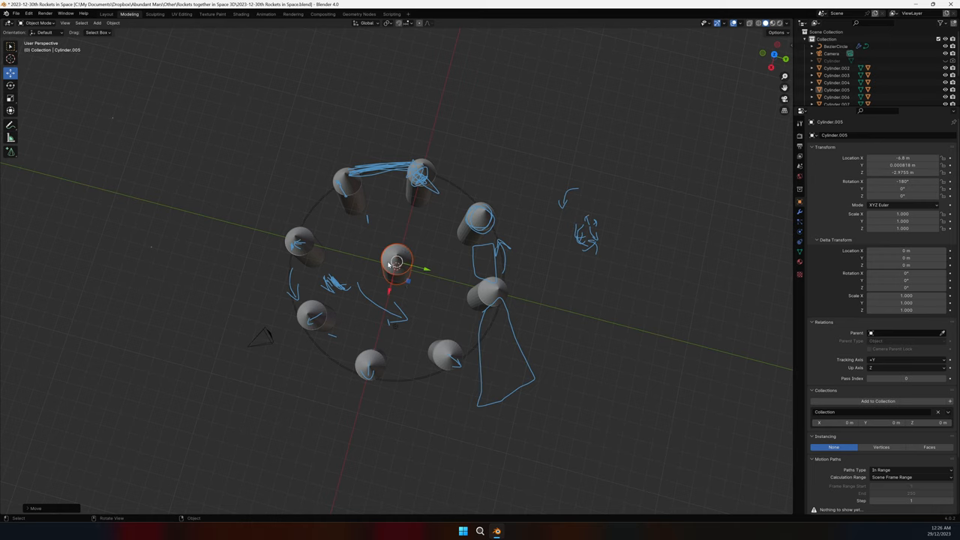
{"action": "mouse_move", "coordinate": [390, 250]}
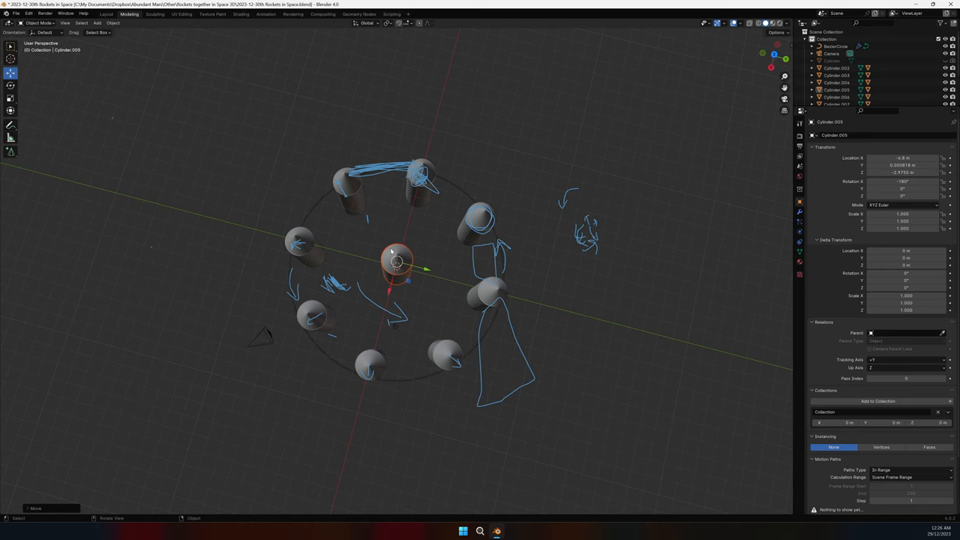
{"action": "mouse_move", "coordinate": [308, 293]}
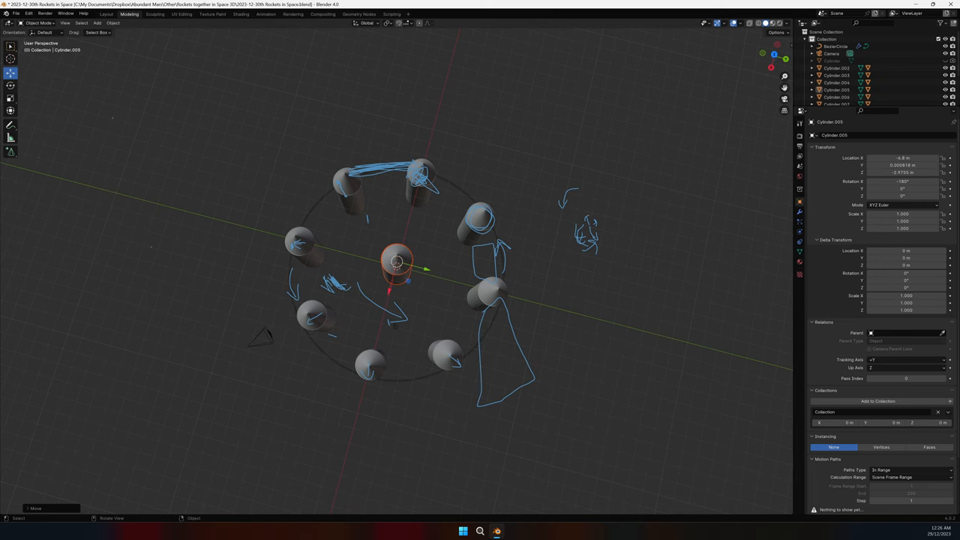
{"action": "mouse_move", "coordinate": [10, 126]}
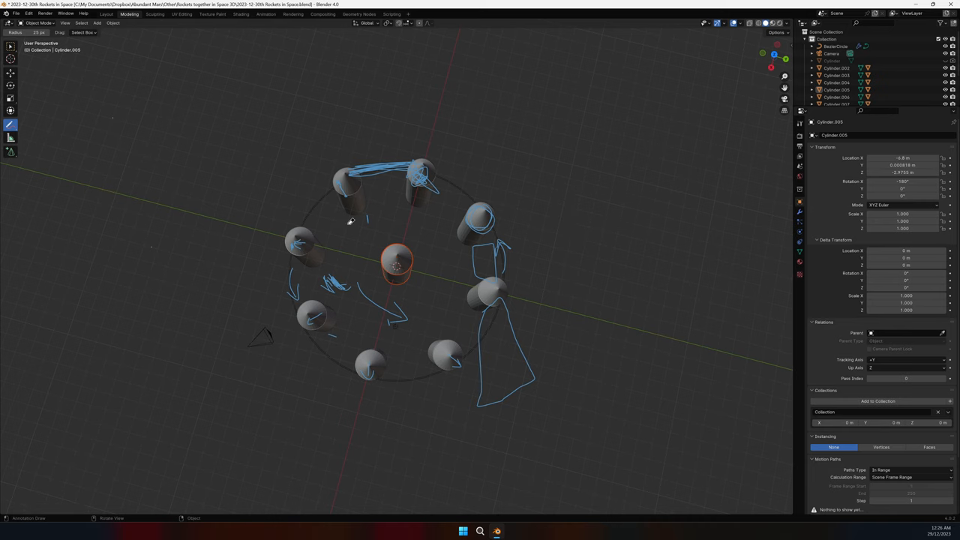
{"action": "mouse_move", "coordinate": [283, 102]}
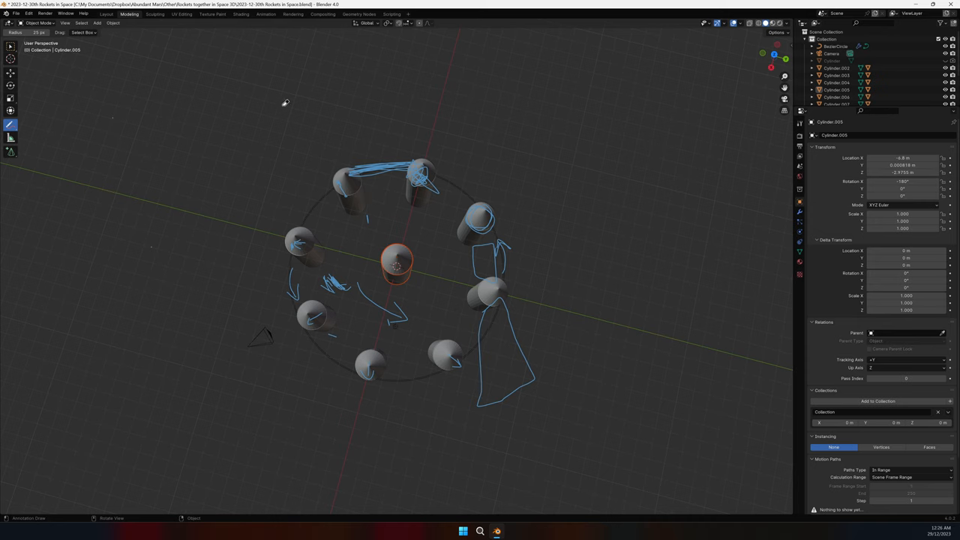
{"action": "mouse_move", "coordinate": [402, 387]}
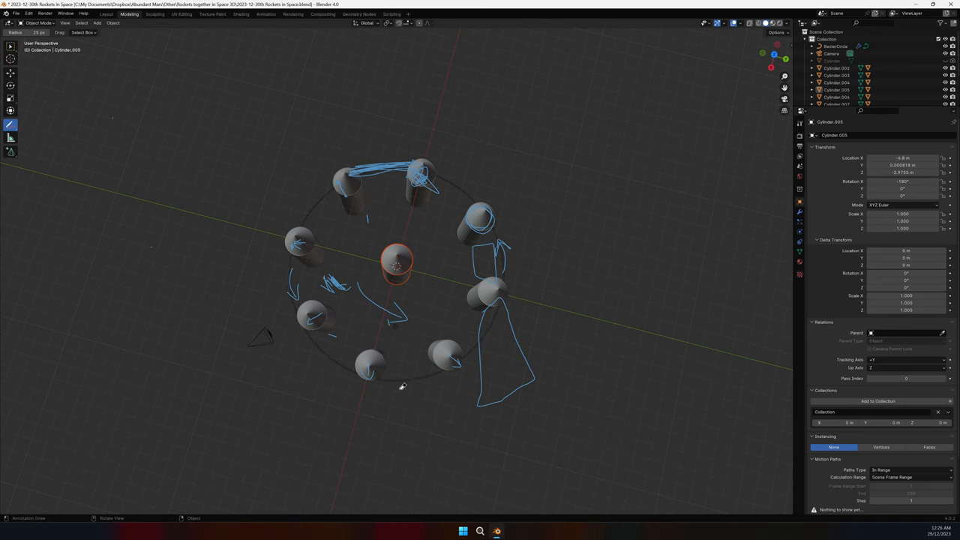
{"action": "mouse_move", "coordinate": [402, 168]}
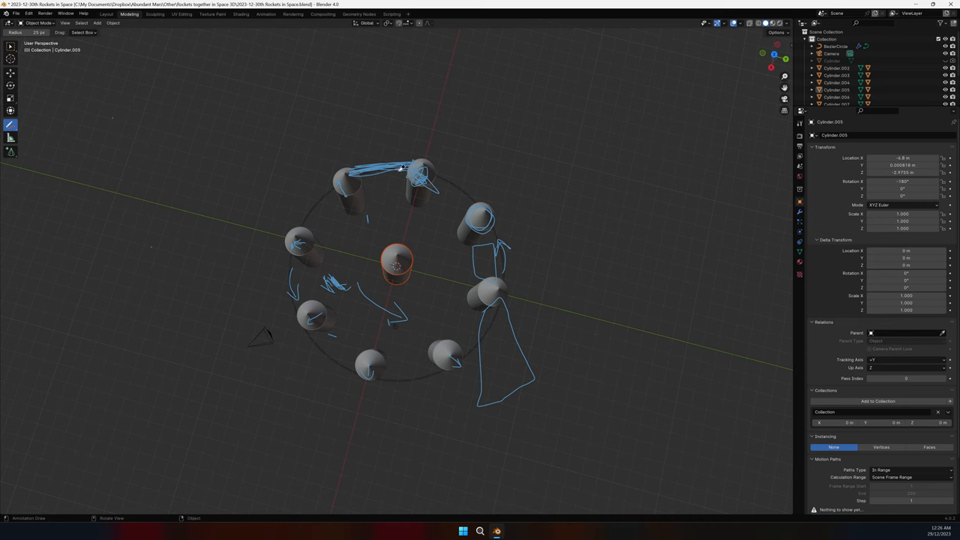
{"action": "mouse_move", "coordinate": [408, 225]}
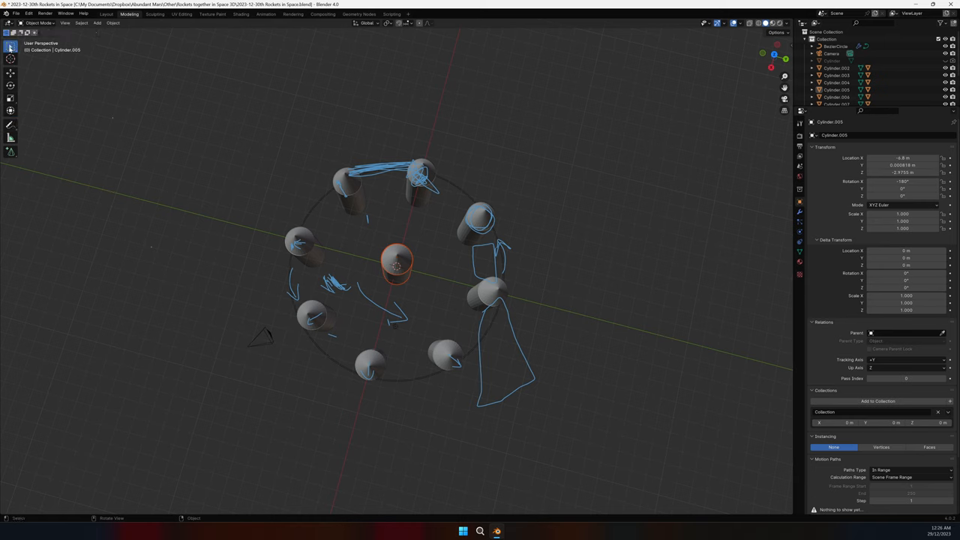
{"action": "left_click", "coordinate": [303, 247]}
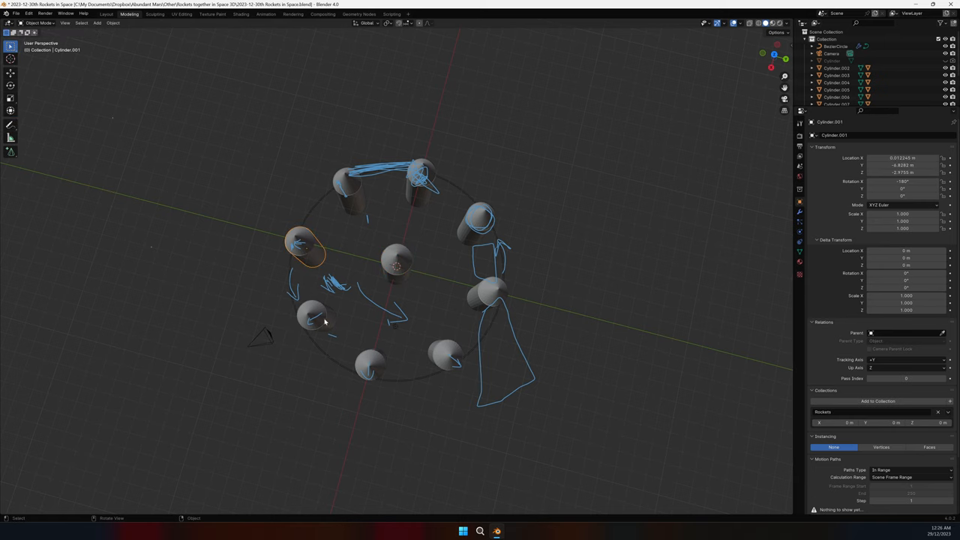
{"action": "left_click", "coordinate": [447, 354]}
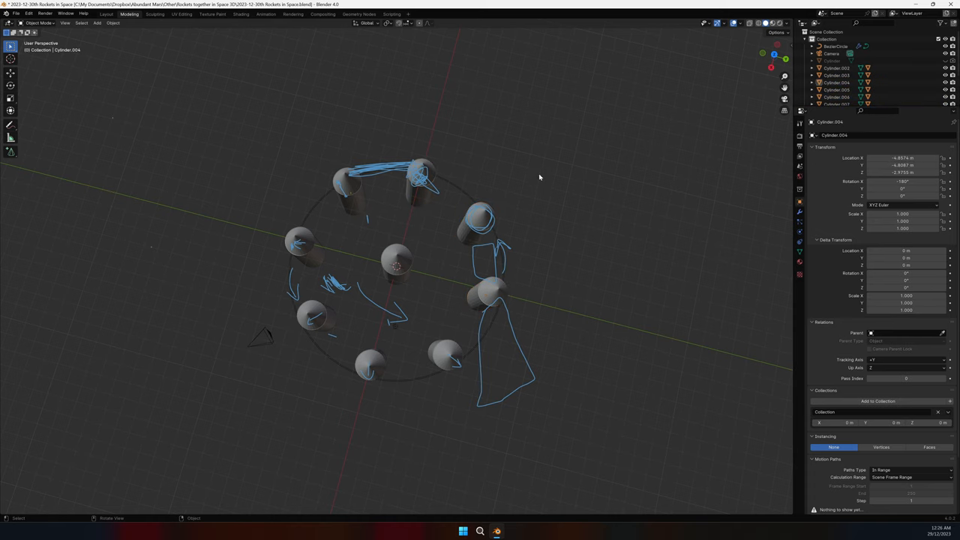
{"action": "mouse_move", "coordinate": [705, 74]}
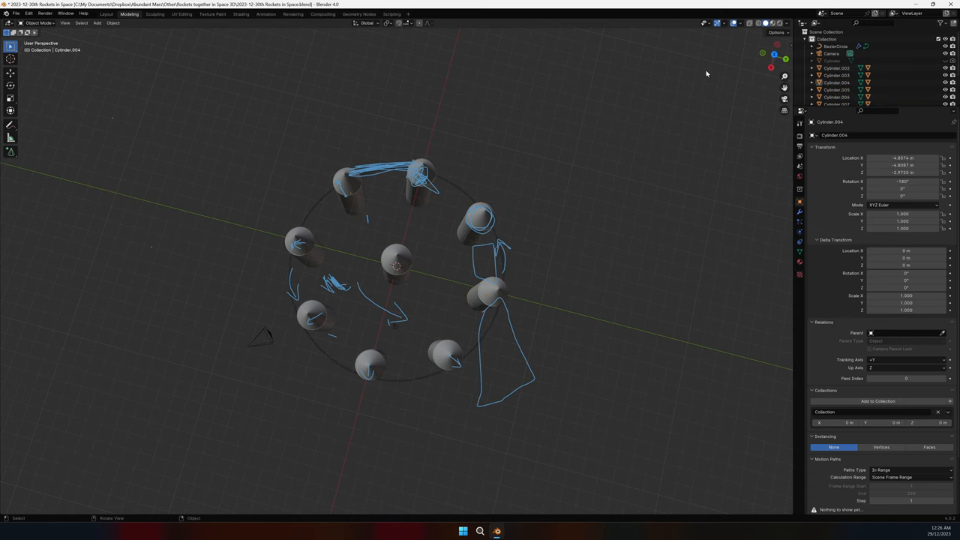
{"action": "mouse_move", "coordinate": [664, 84]}
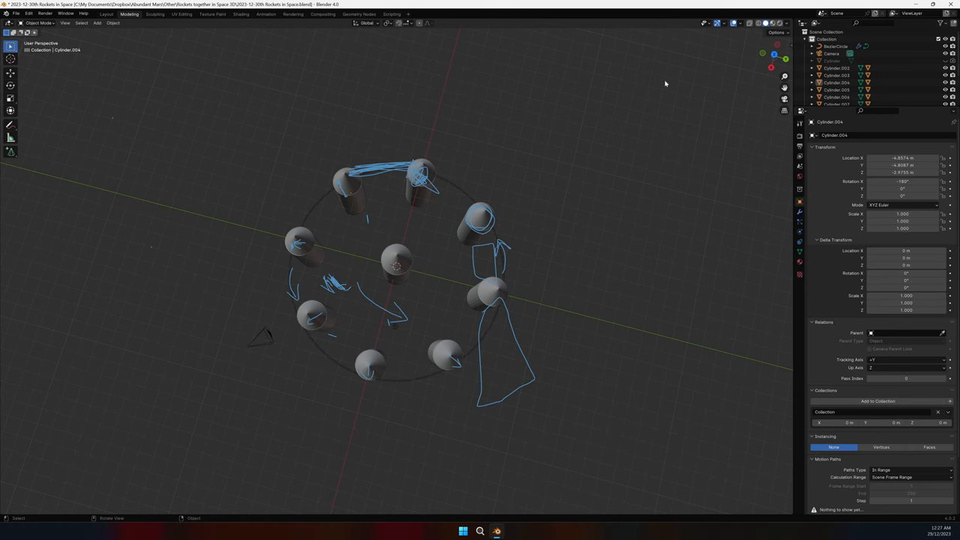
{"action": "mouse_move", "coordinate": [659, 123]}
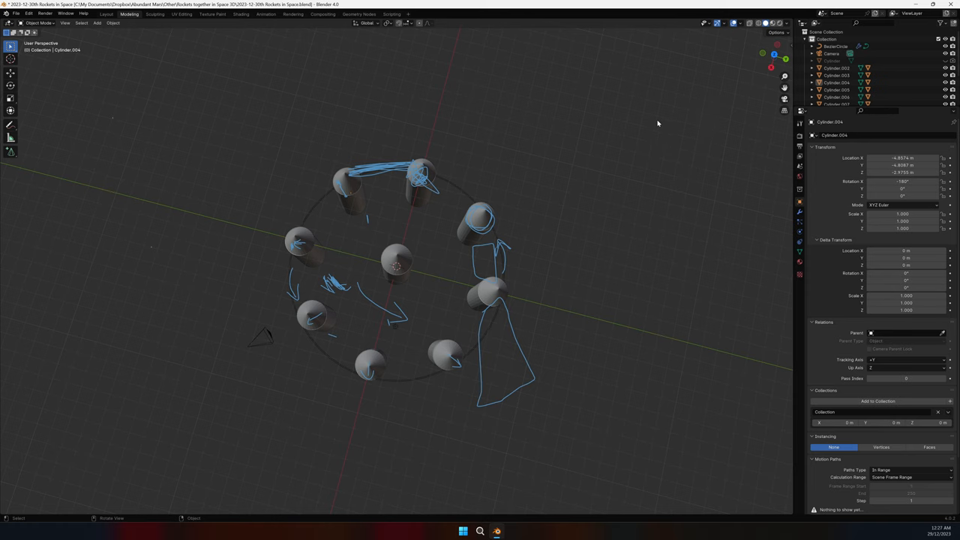
{"action": "mouse_move", "coordinate": [666, 126]}
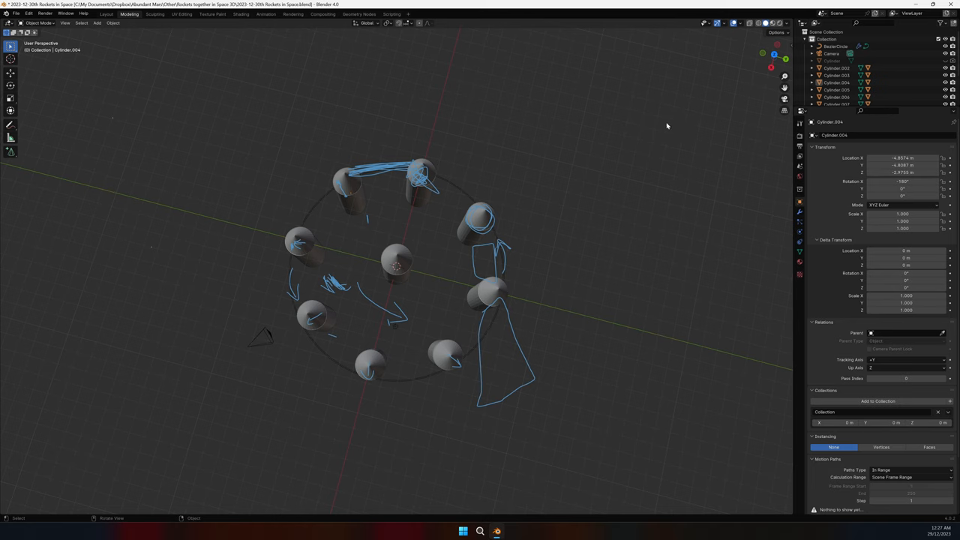
{"action": "mouse_move", "coordinate": [658, 120]}
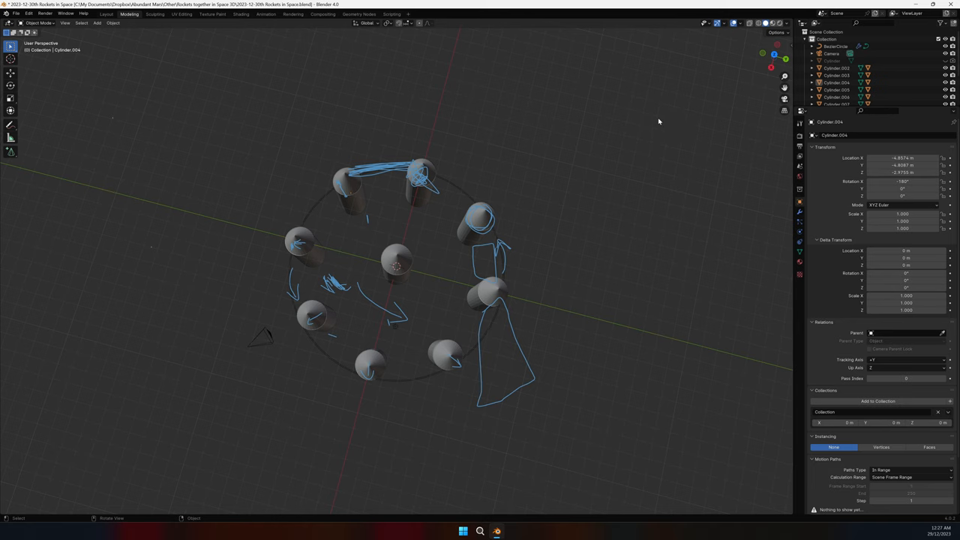
{"action": "mouse_move", "coordinate": [459, 237]}
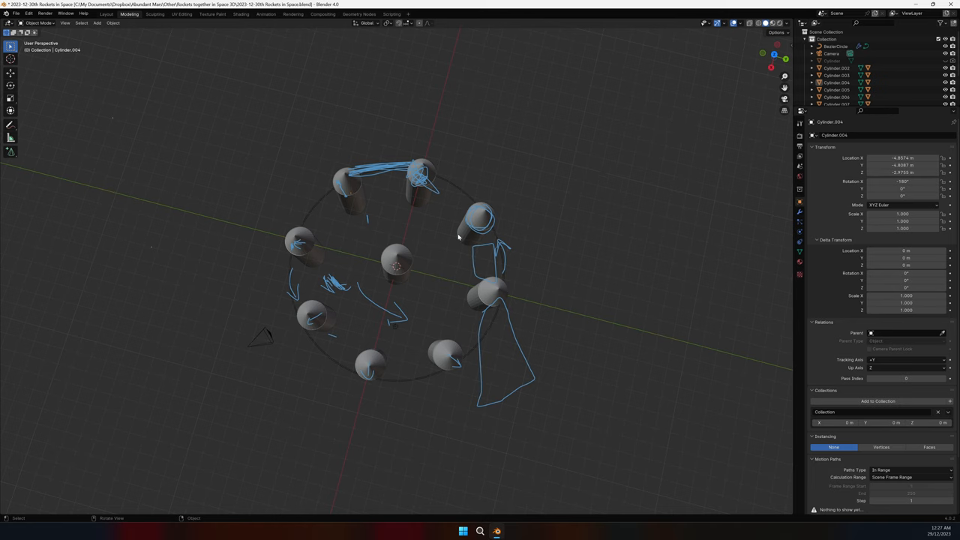
{"action": "left_click", "coordinate": [477, 222]}
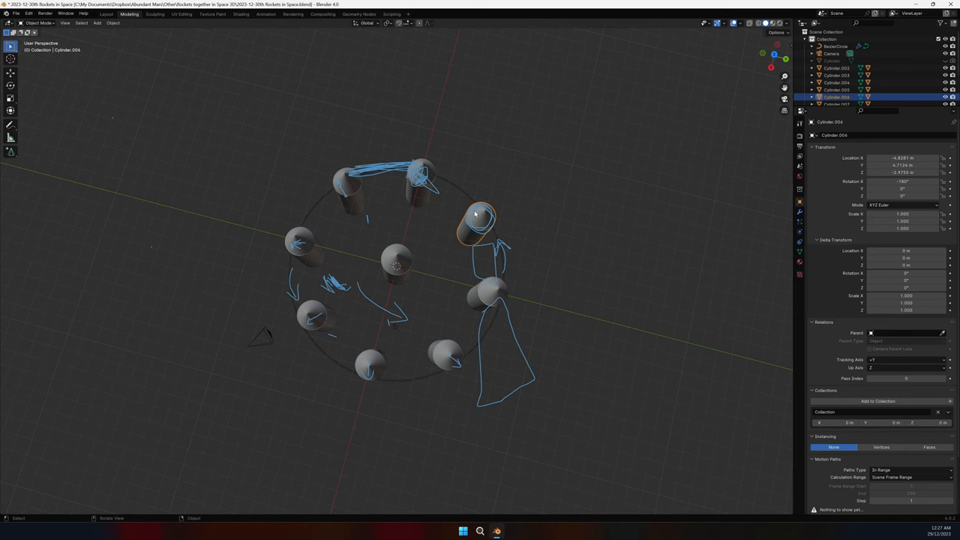
{"action": "mouse_move", "coordinate": [534, 175]}
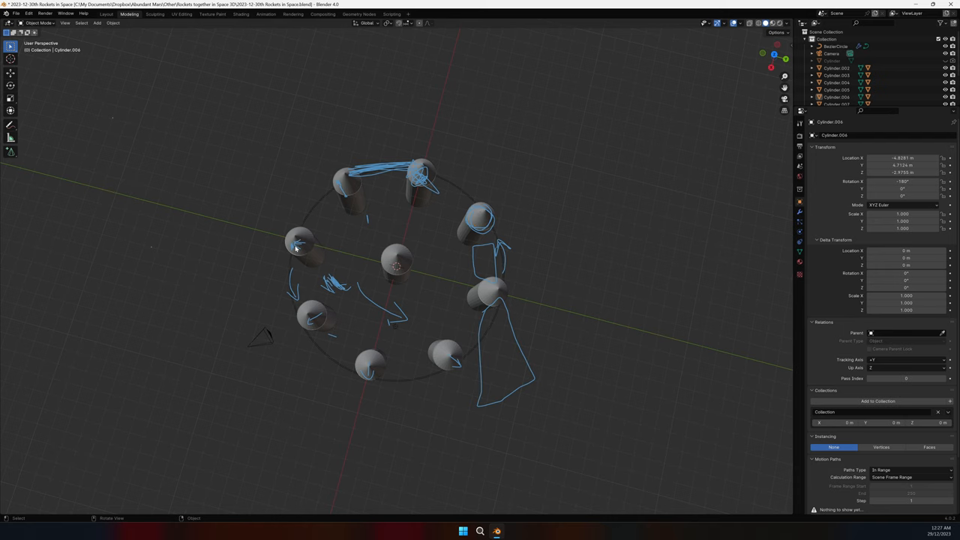
{"action": "mouse_move", "coordinate": [481, 246]}
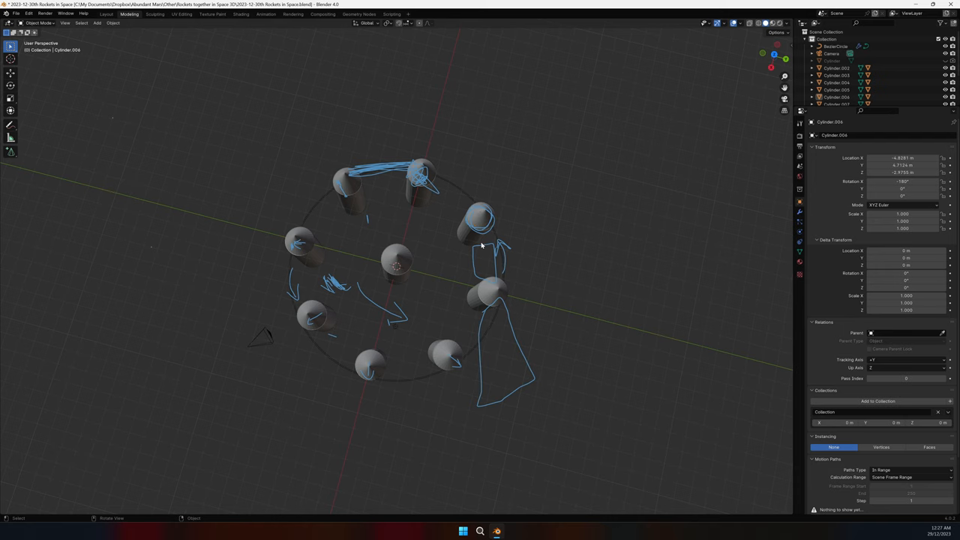
{"action": "mouse_move", "coordinate": [321, 278]}
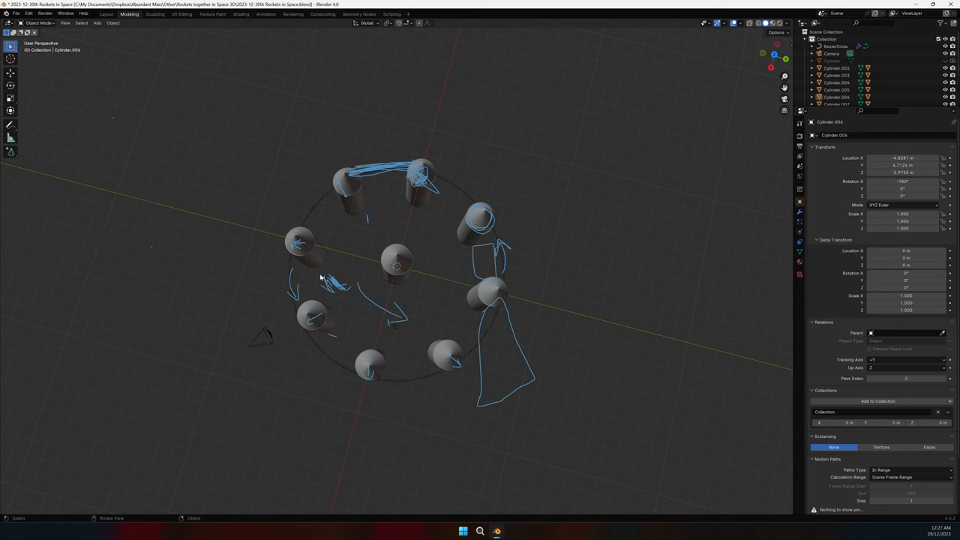
{"action": "mouse_move", "coordinate": [341, 360]}
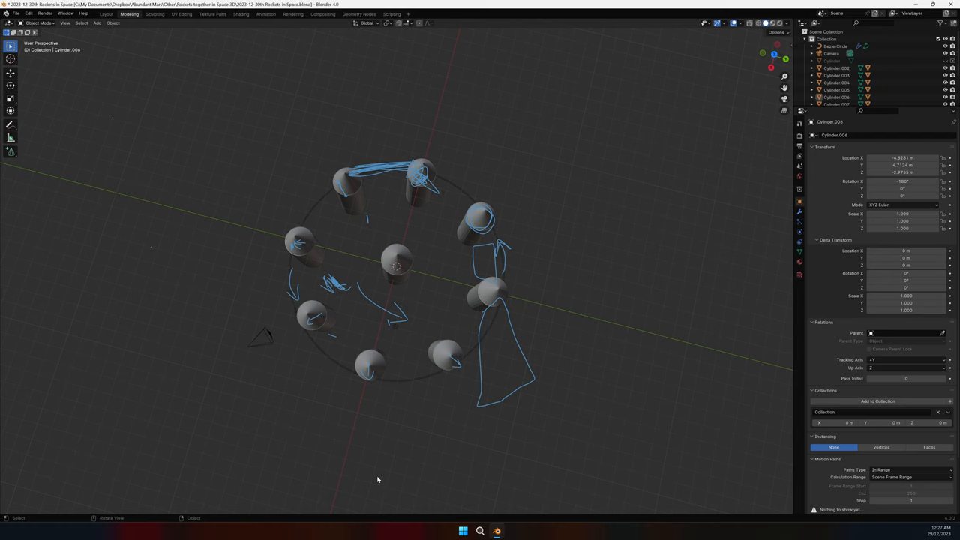
{"action": "mouse_move", "coordinate": [282, 234]}
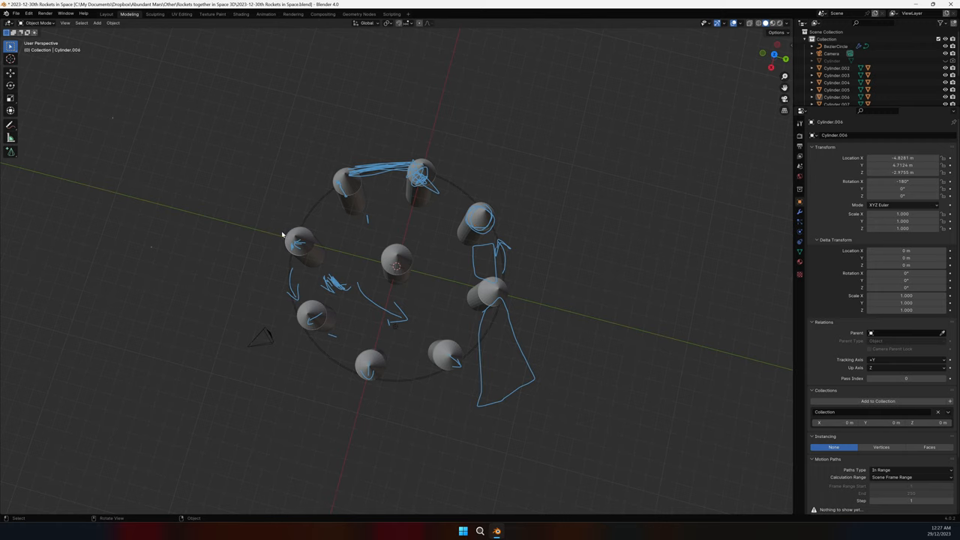
{"action": "mouse_move", "coordinate": [282, 234]}
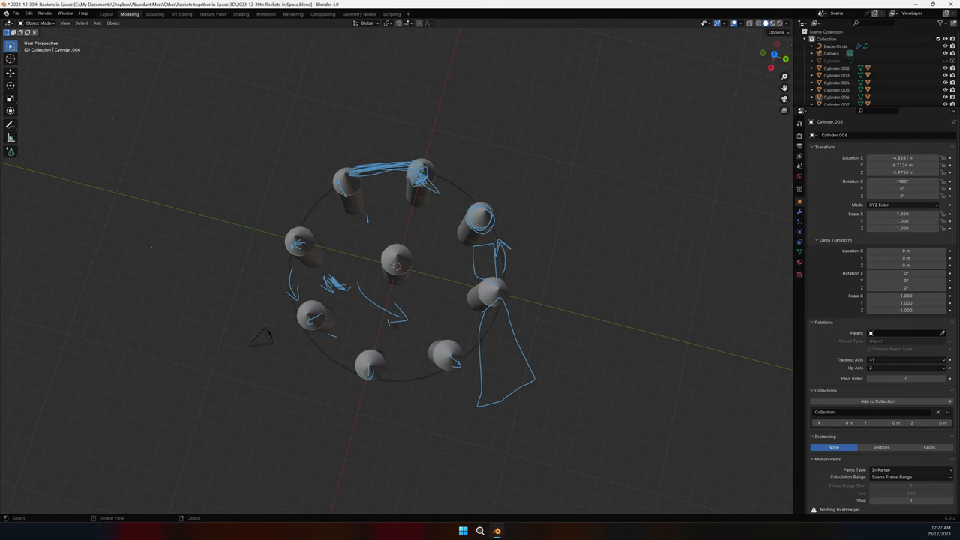